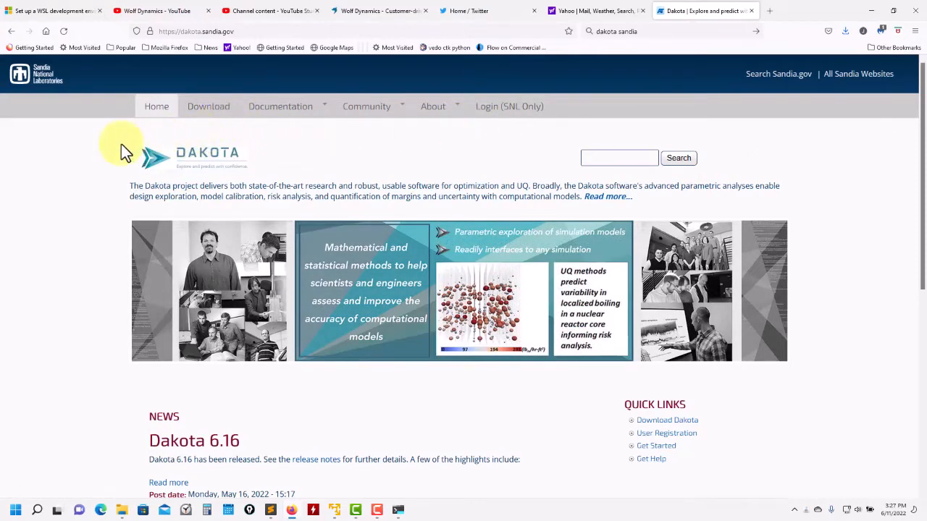
mouse_move(209, 107)
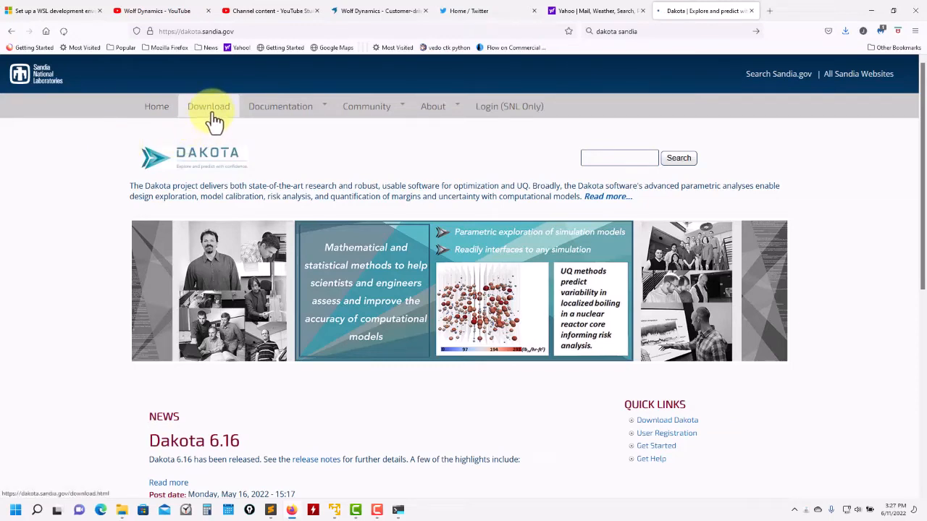
Filter the Dakota downloads to release 6.16, command-line-only, Source (Unix/OS X).
left_click(209, 107)
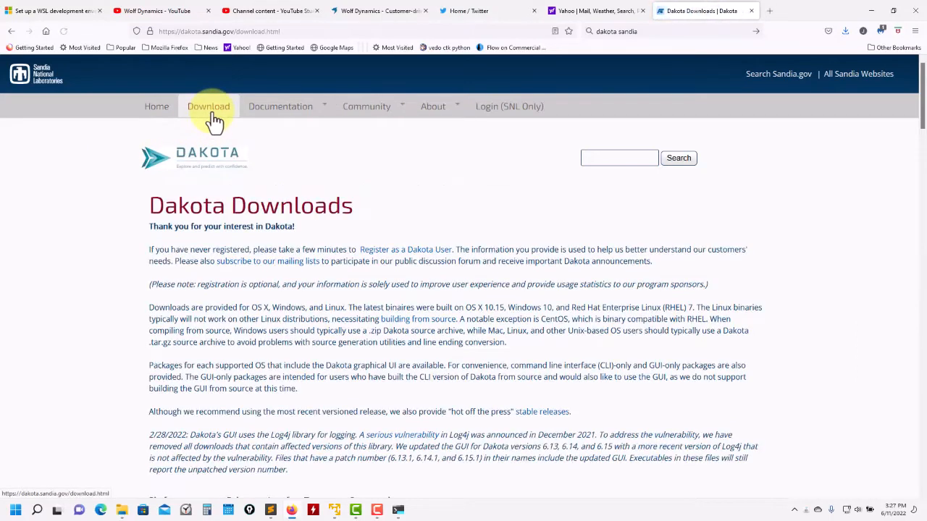
left_click(209, 108)
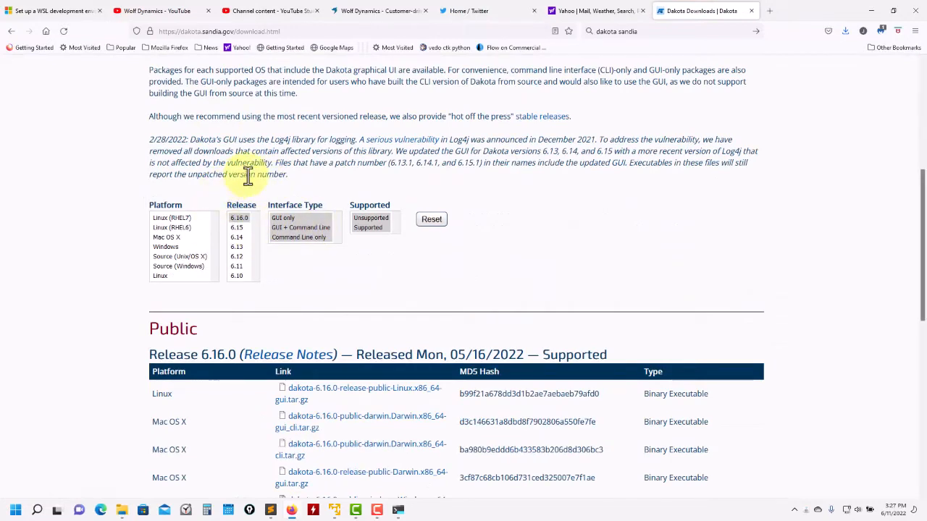
left_click(298, 238)
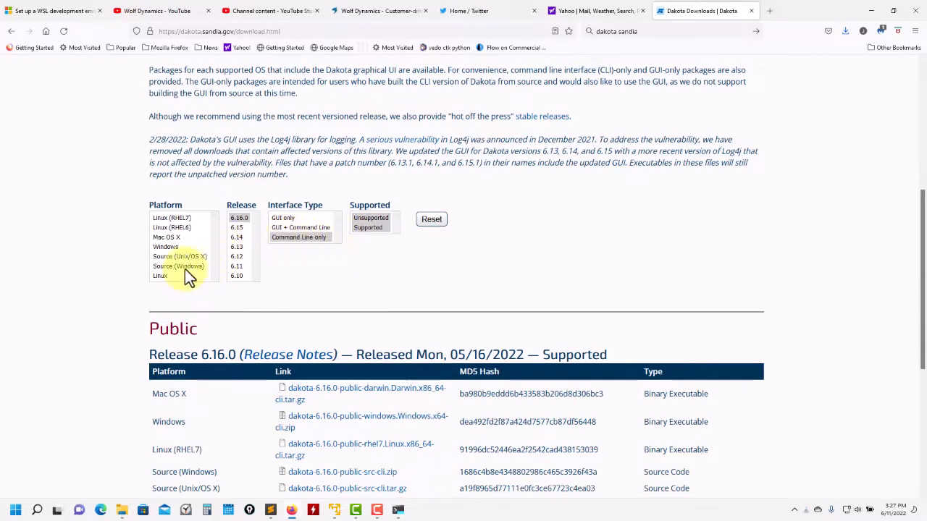
left_click(179, 256)
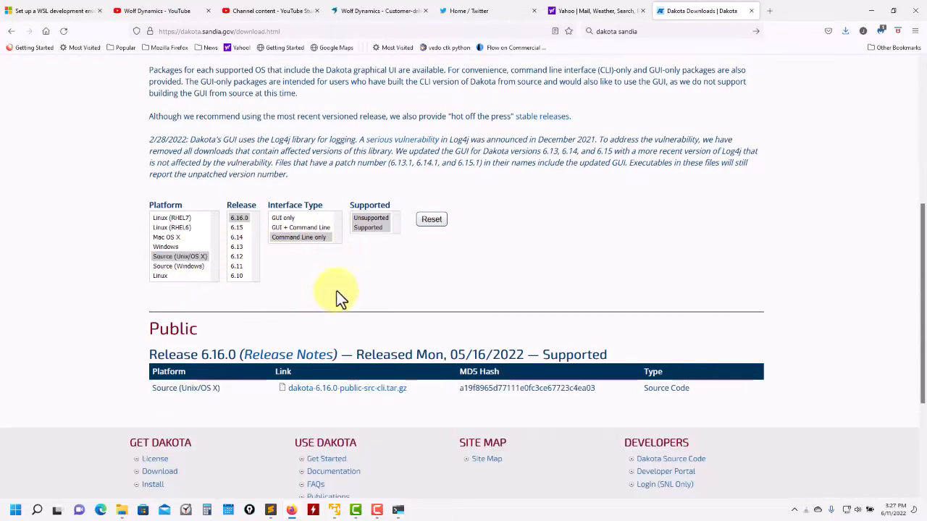
mouse_move(200, 185)
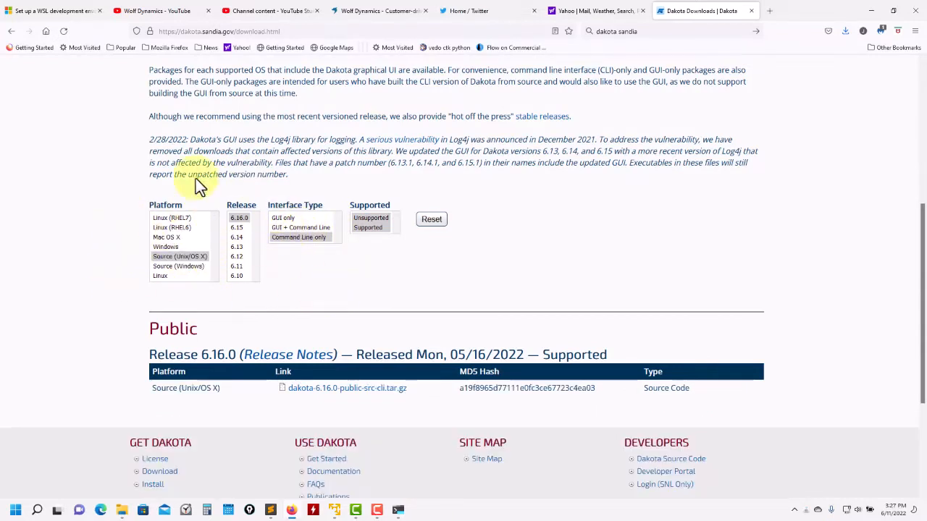
mouse_move(241, 197)
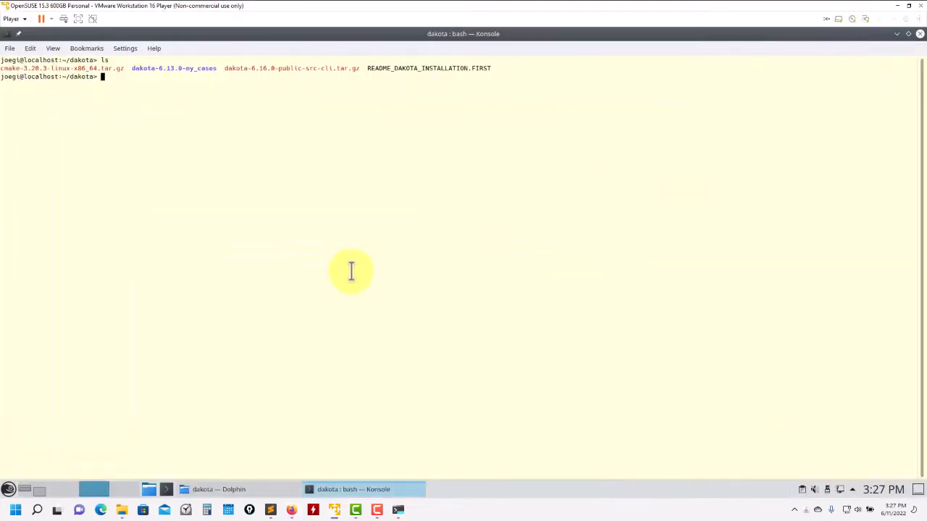
mouse_move(284, 231)
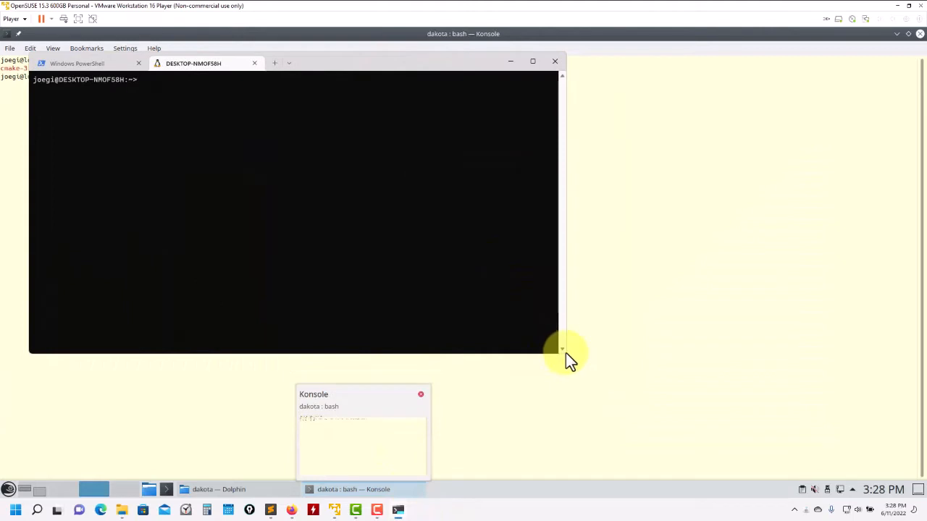
mouse_move(289, 144)
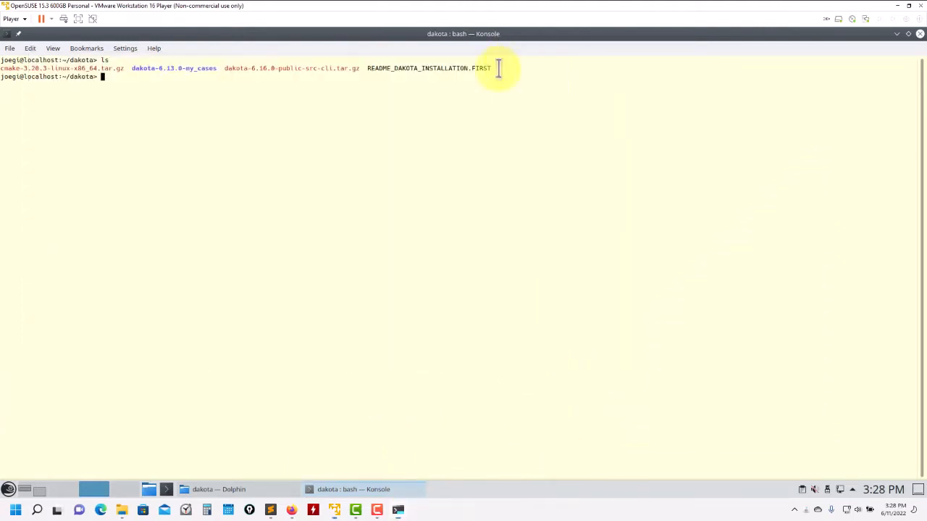
mouse_move(333, 233)
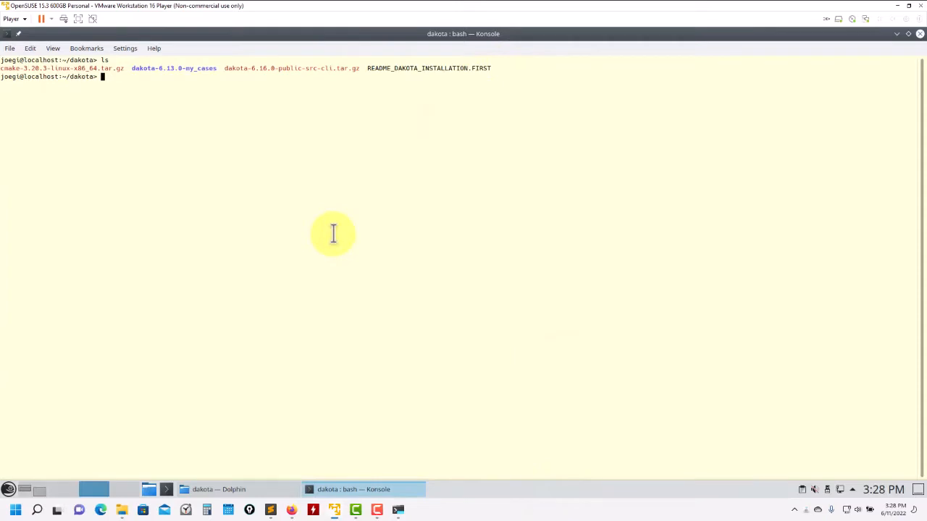
Extract dakota-6.16.0-public-src-cli.tar.gz with tar -zxvf and list the dakota directory.
double_click(290, 68)
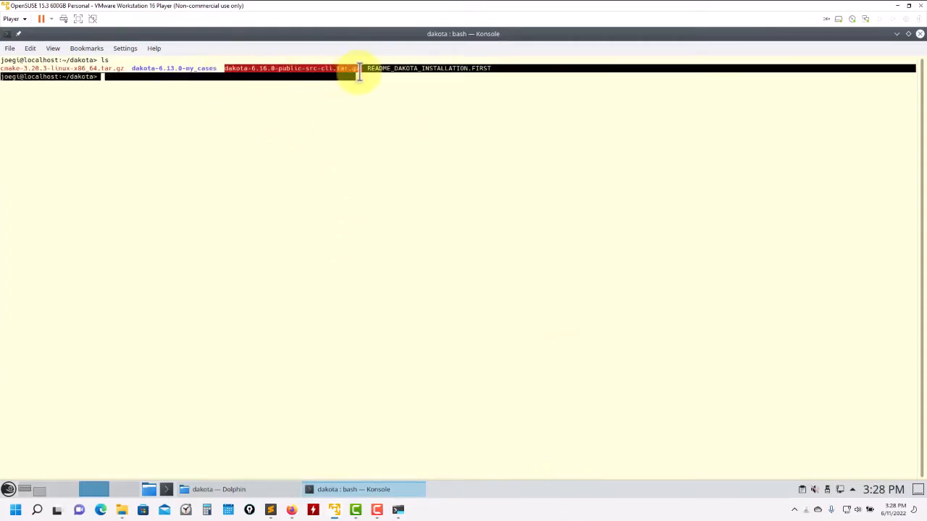
type("tar -x")
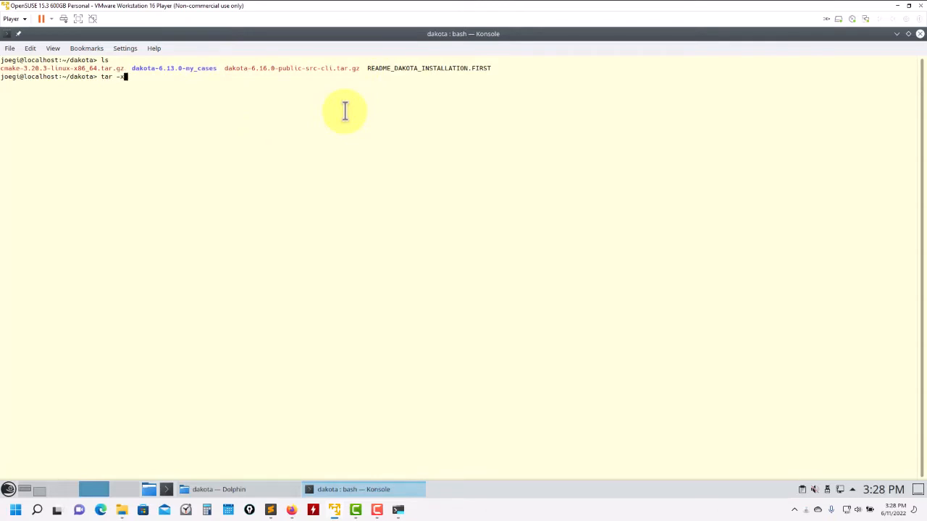
type("zvf")
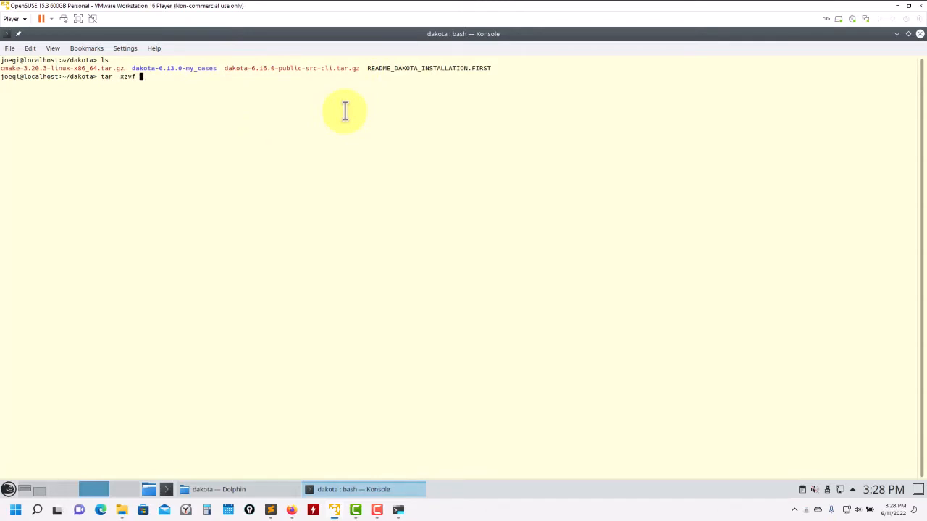
type("dakota-6.1")
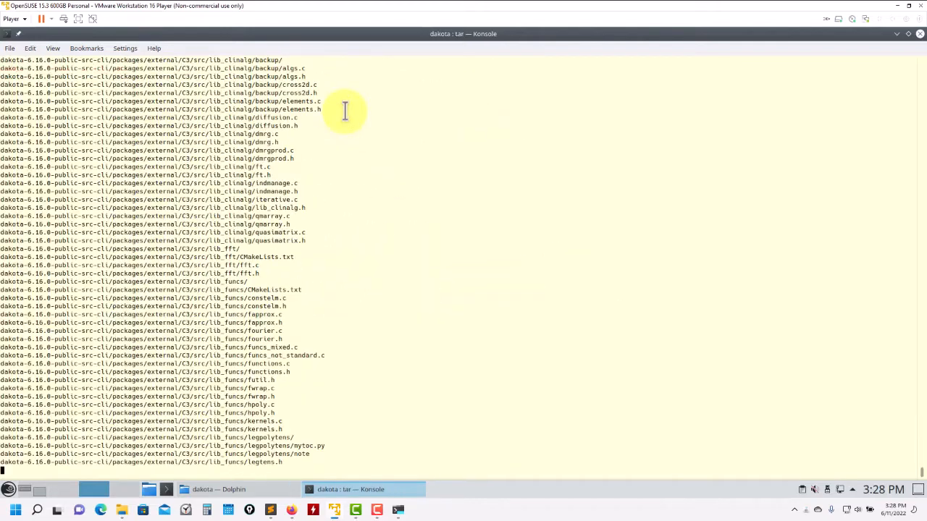
scroll("down", 3)
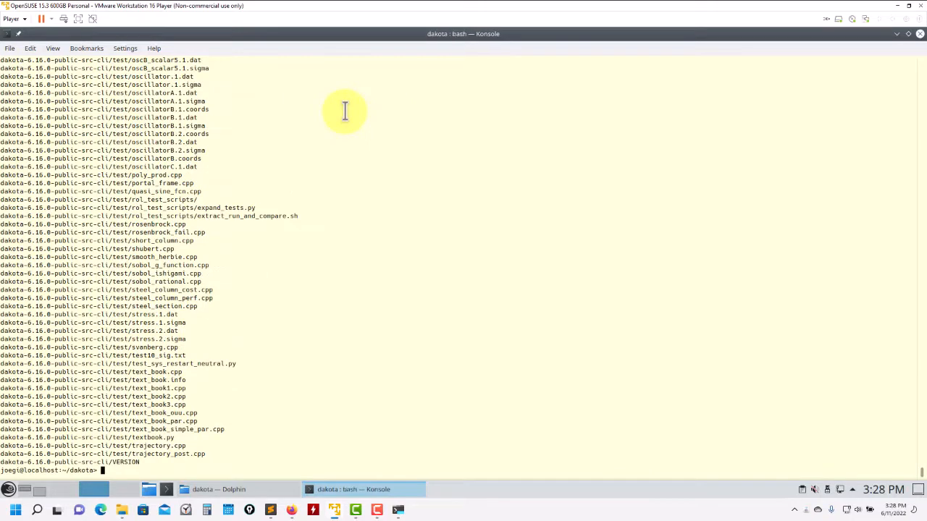
type("ls")
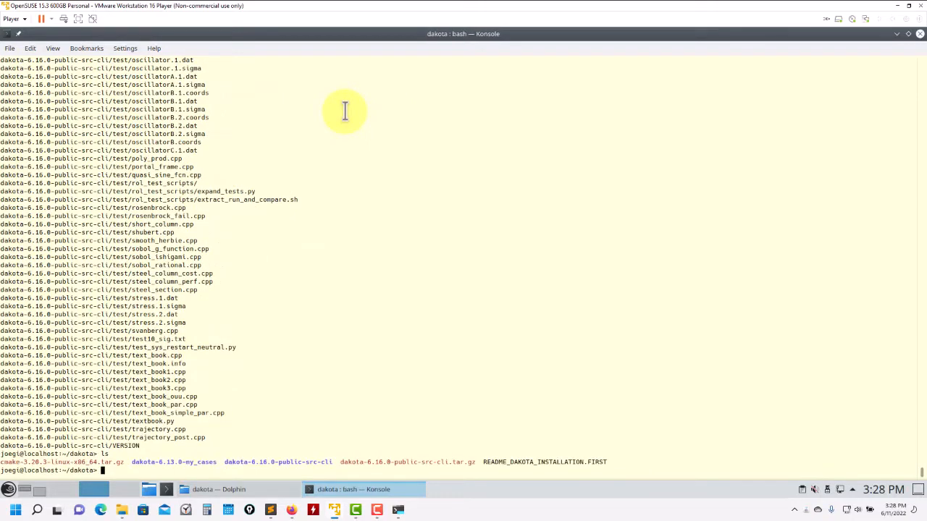
type("cc")
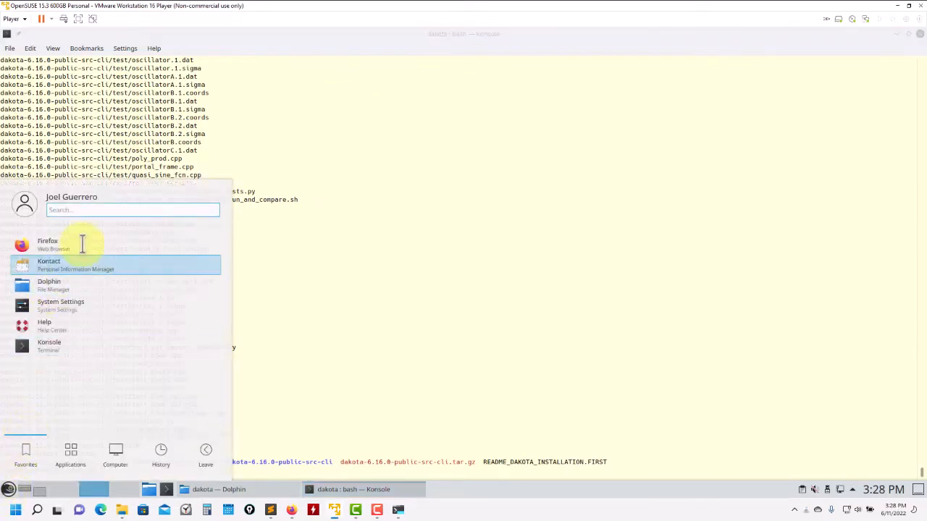
Launch YaST Control Center from the launcher and start its Software Management module.
type("yas")
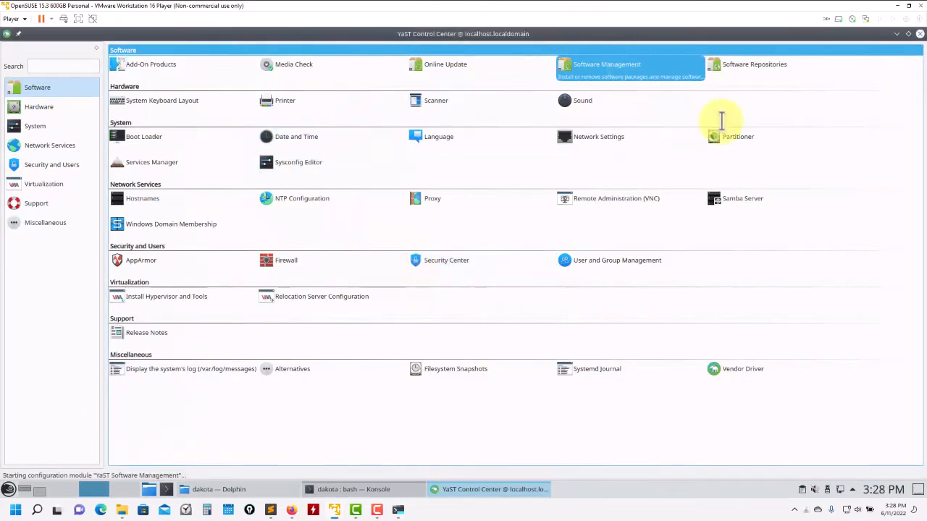
mouse_move(452, 431)
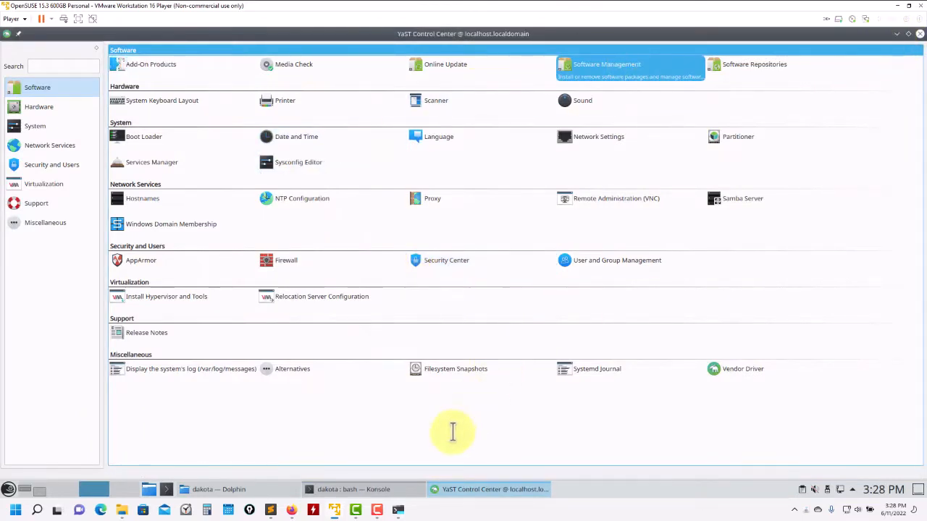
left_click(607, 64)
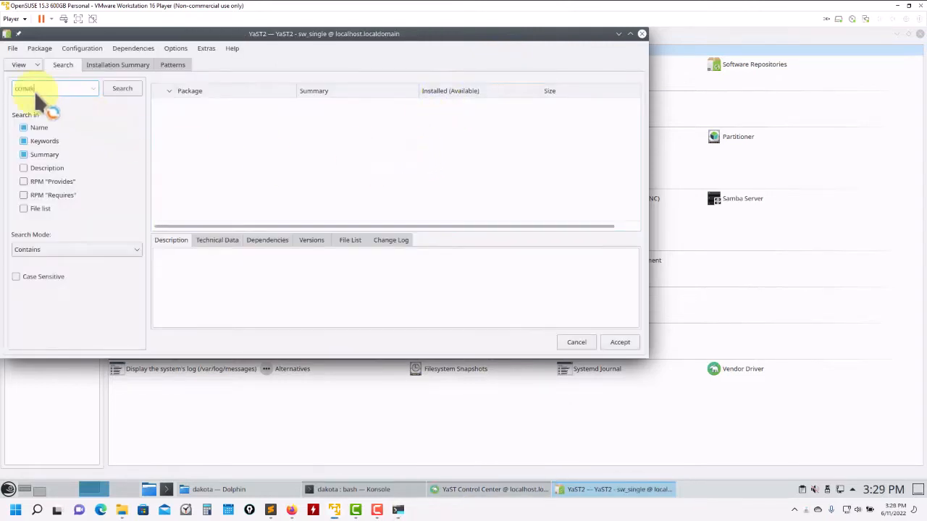
left_click(121, 89)
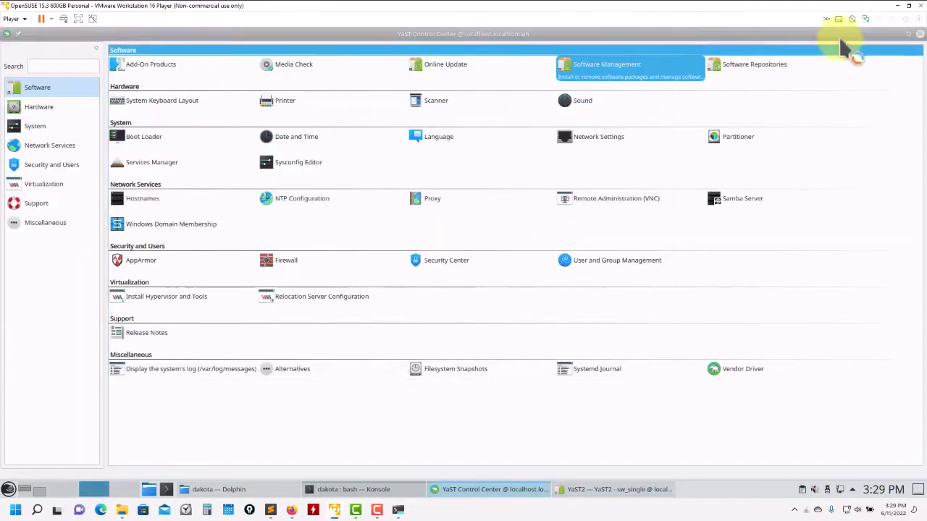
left_click(362, 490)
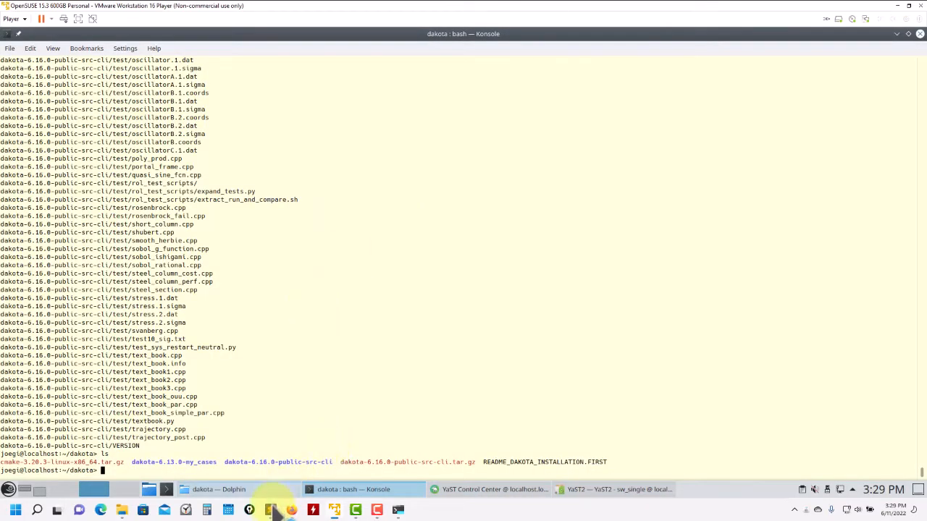
Show the notes' For DAKOTA section and select the compulsory boost library lines.
left_click(270, 510)
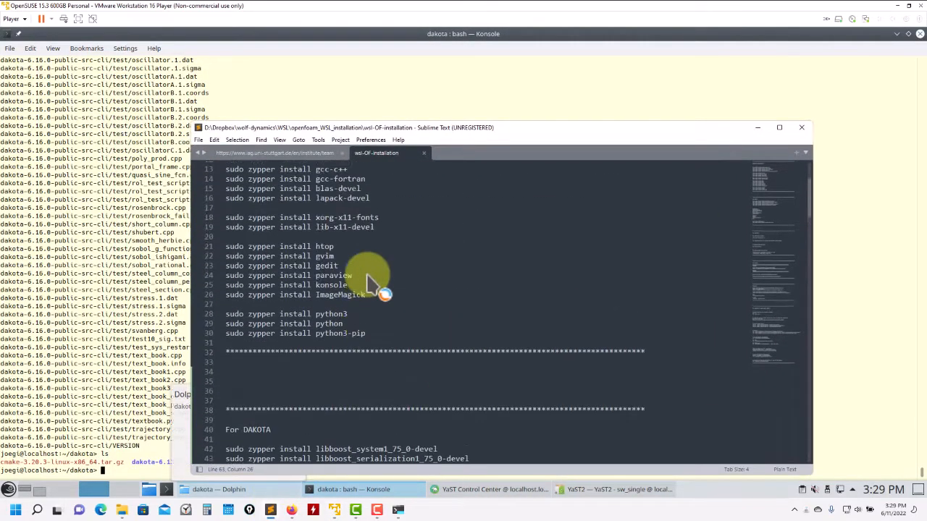
scroll("down", 3)
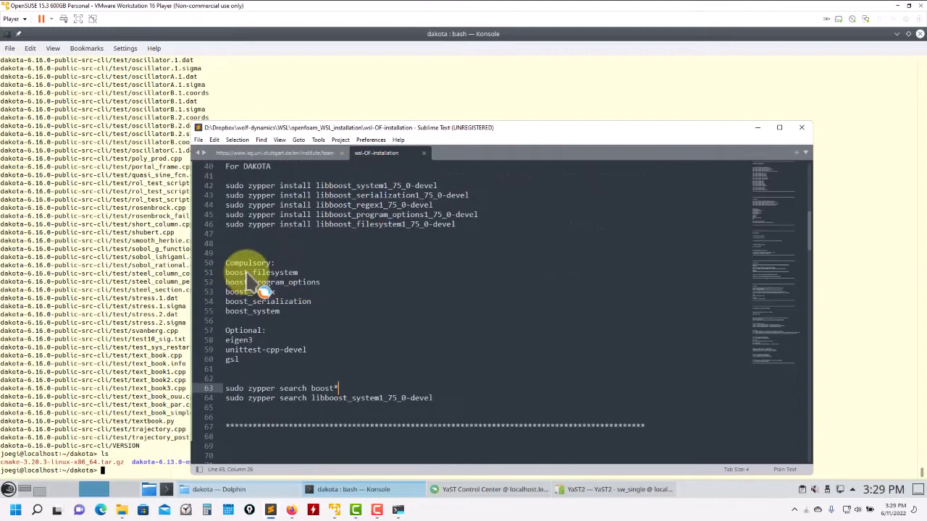
left_click_drag(226, 272, 281, 310)
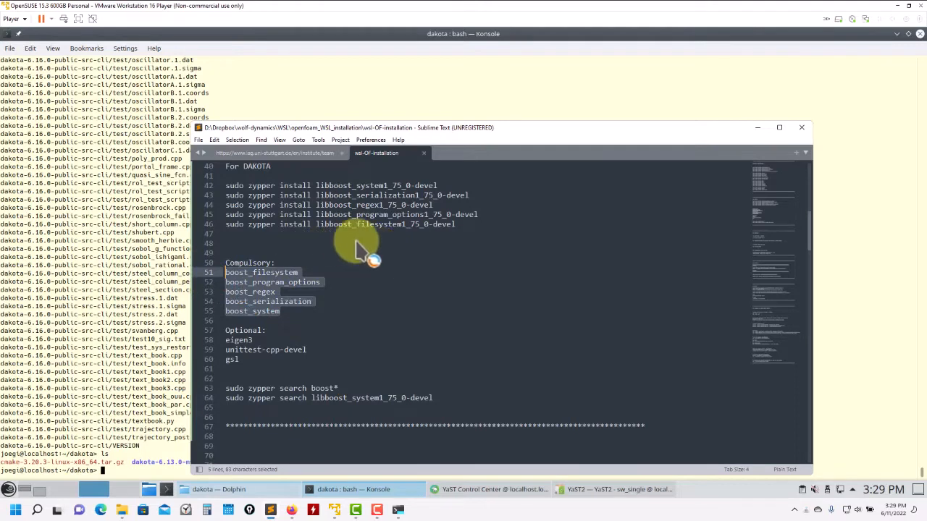
mouse_move(412, 205)
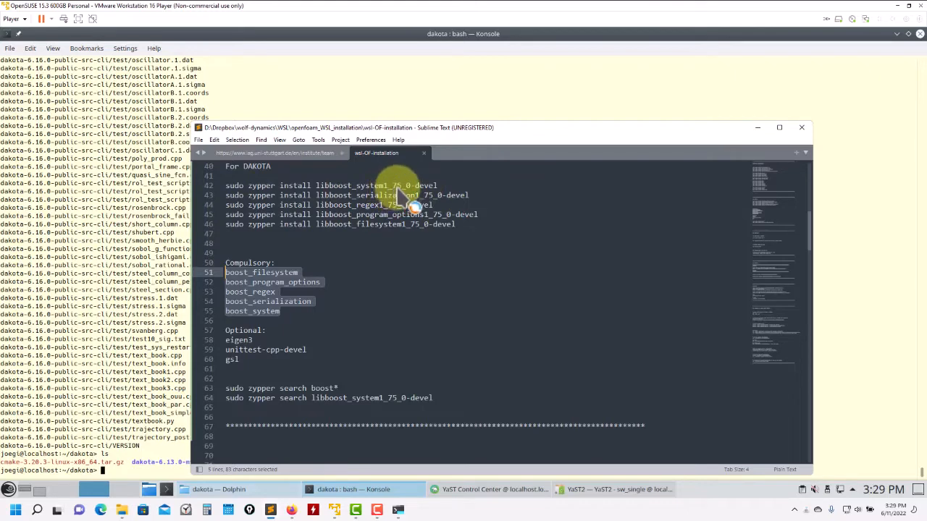
mouse_move(591, 489)
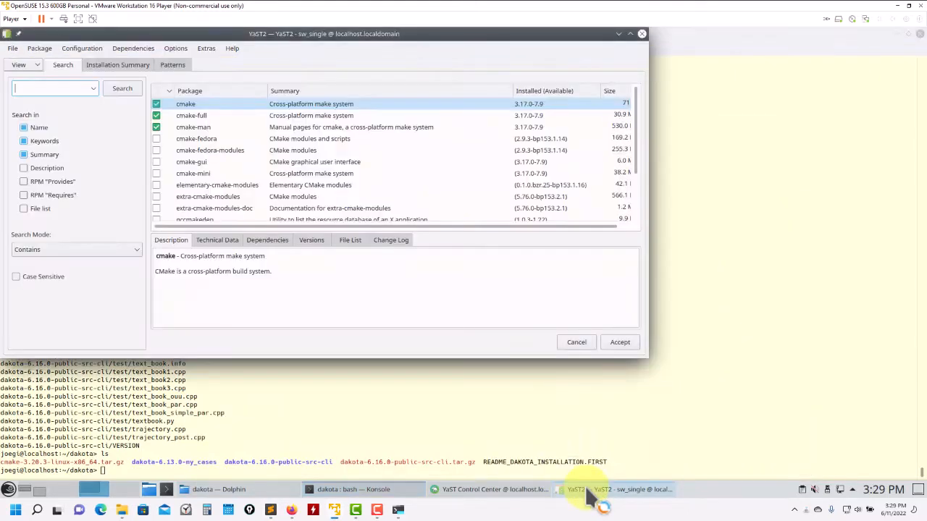
type("boost")
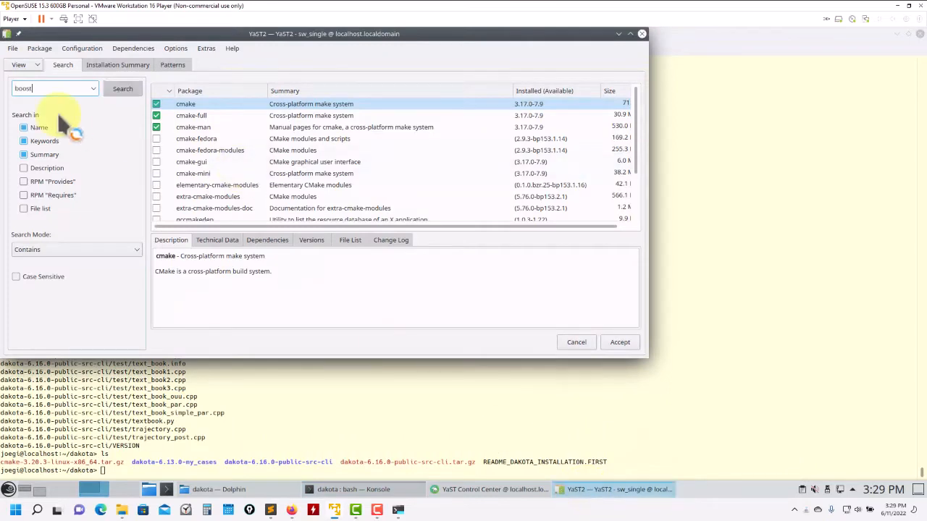
left_click(122, 88)
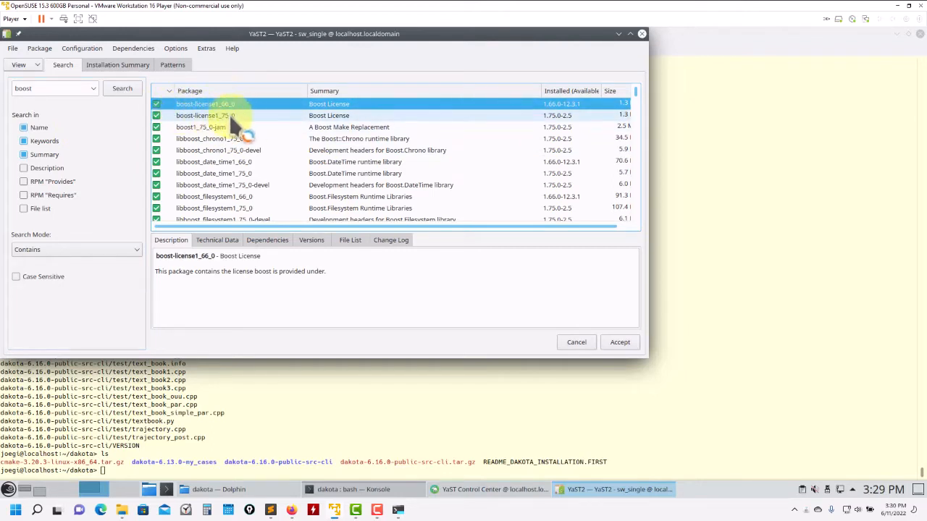
mouse_move(311, 427)
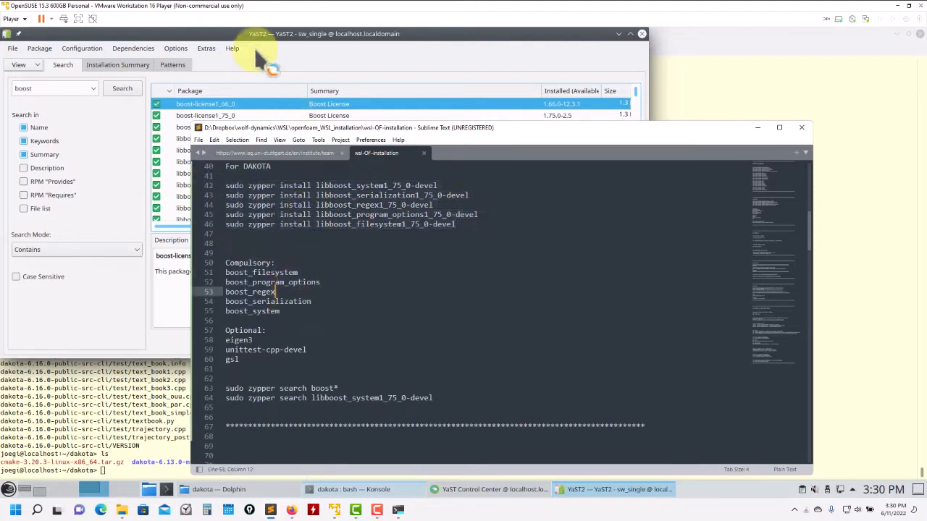
left_click_drag(226, 186, 455, 223)
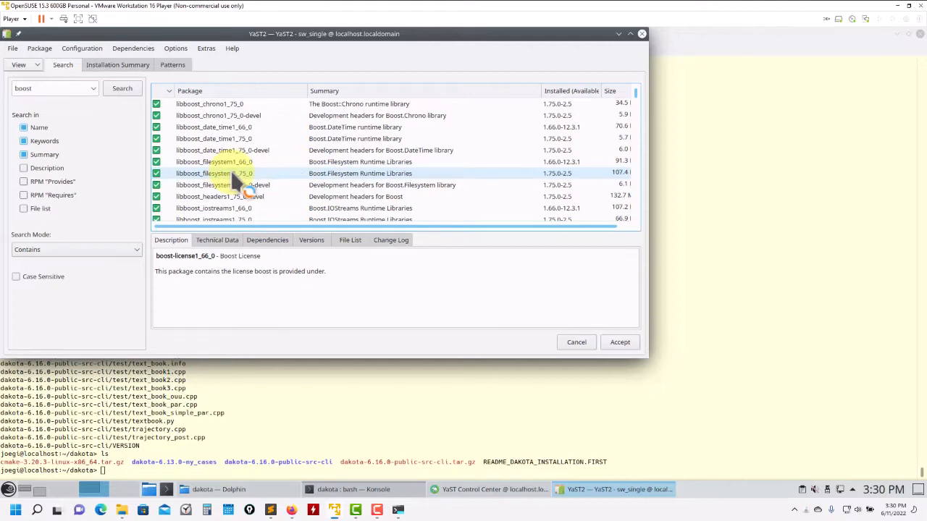
mouse_move(500, 228)
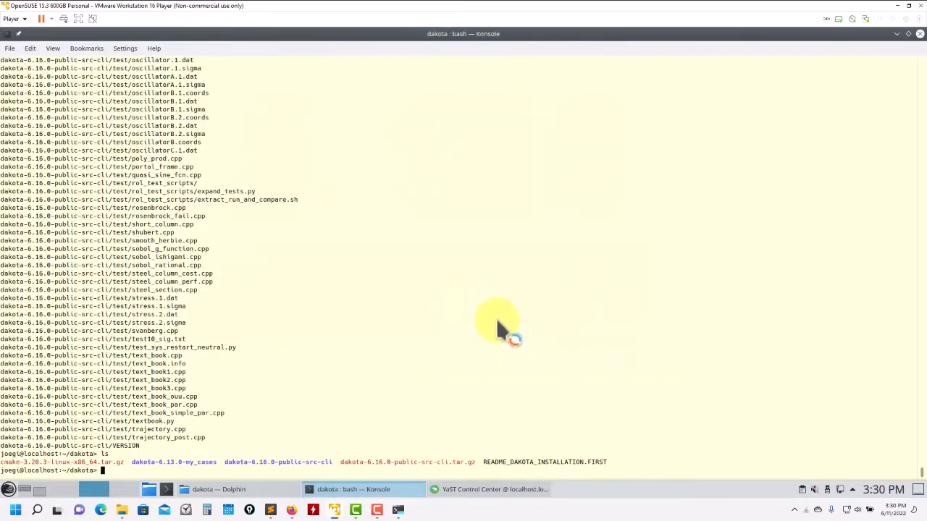
mouse_move(481, 300)
type("ls")
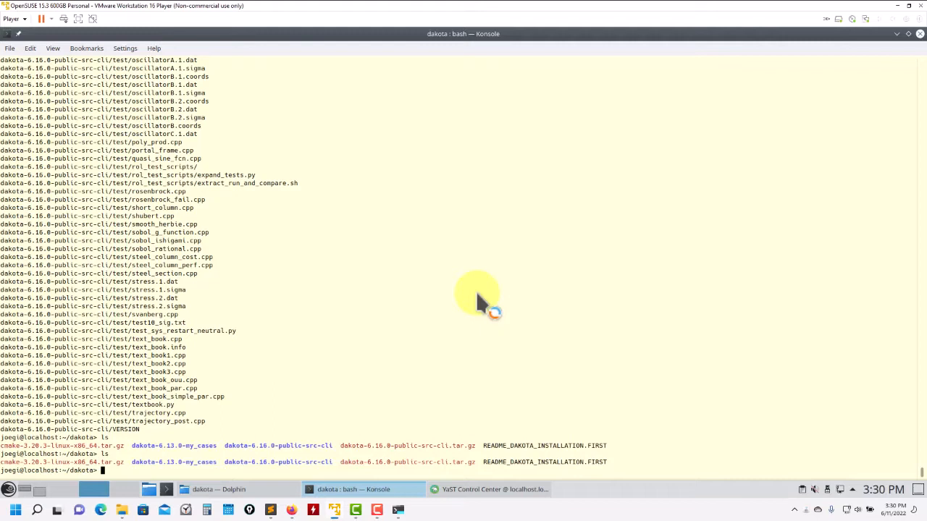
Create the dakota-6.16.0 build folder and change into it.
type("mkdir")
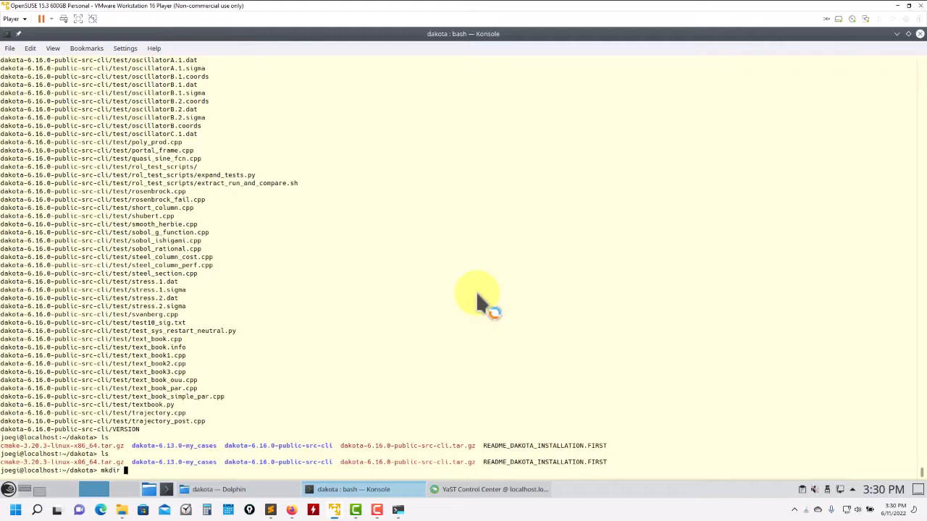
type("dakota-6.16.0")
type("cd ")
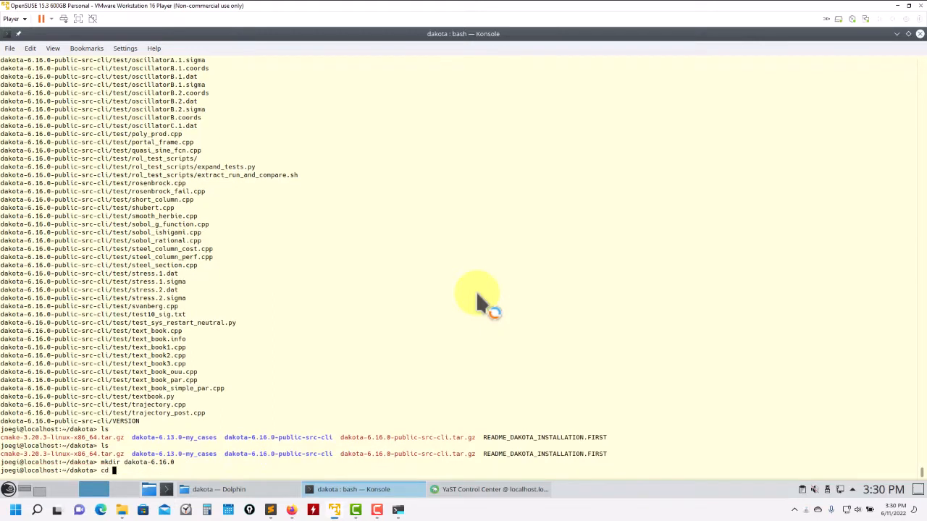
type("dakota-6.1")
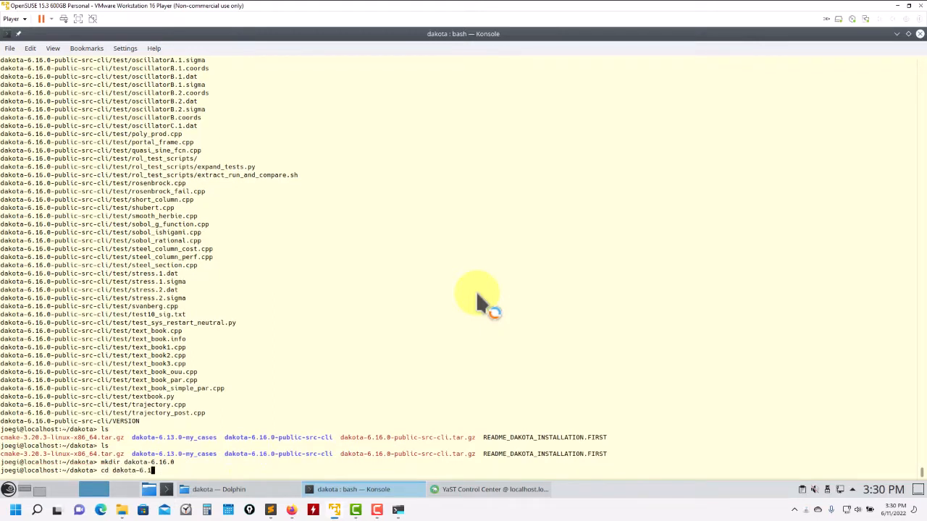
key("Return")
type("ccmake ../d")
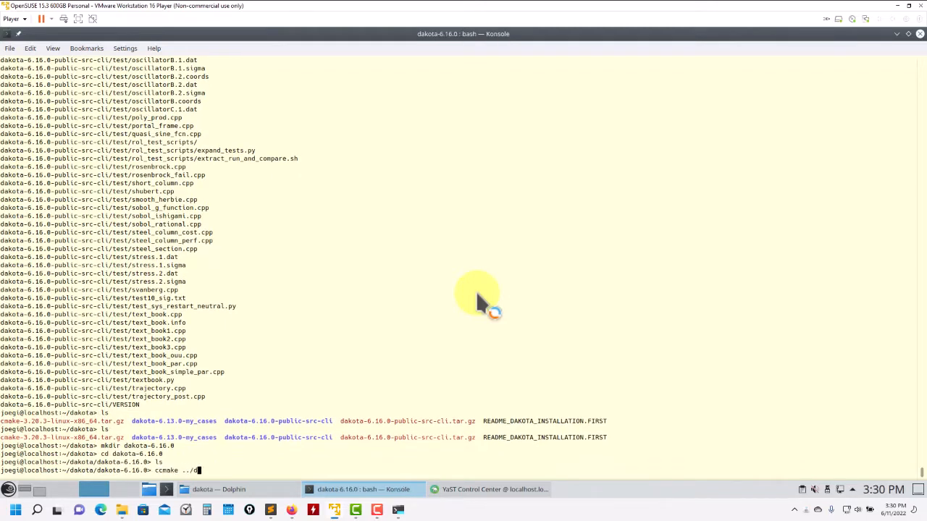
Run ccmake on ../dakota-6.16.0-public-src-cli and perform the first configure pass.
type("akota-6.16.0-public-src-cli")
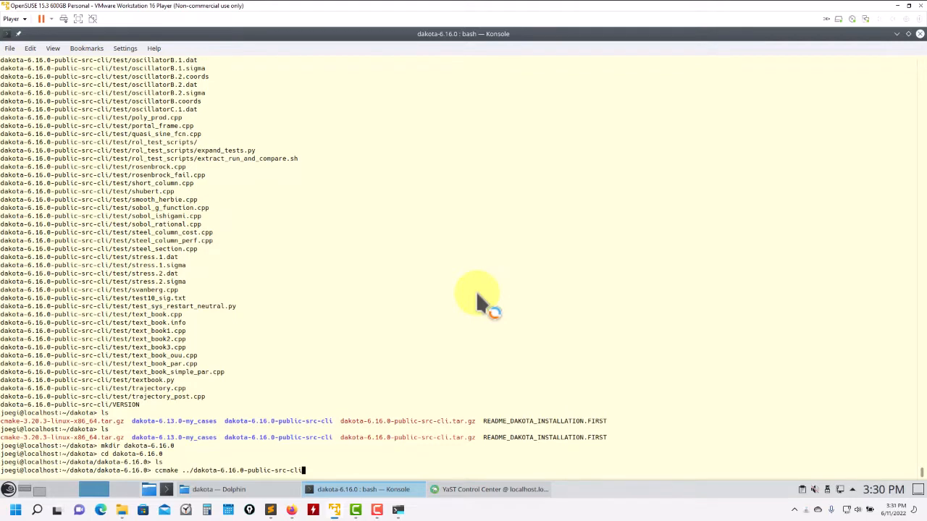
key("Return")
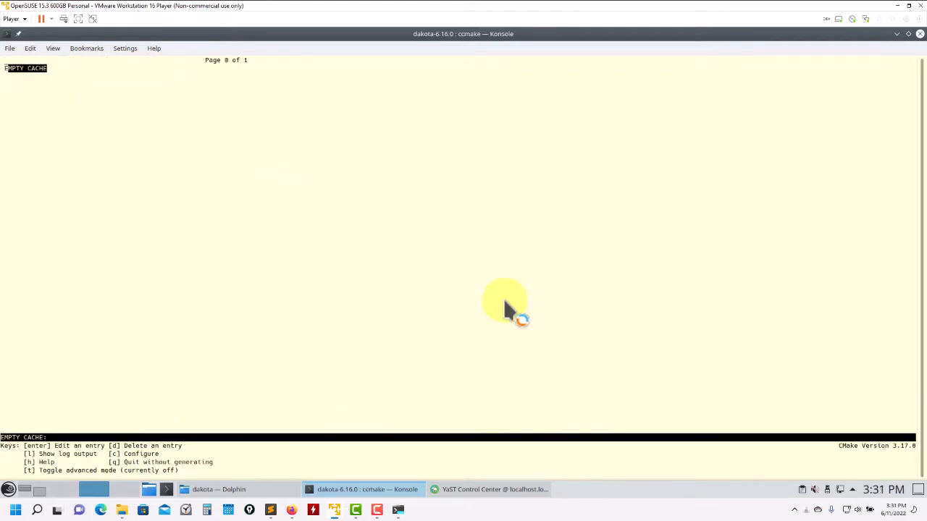
mouse_move(203, 374)
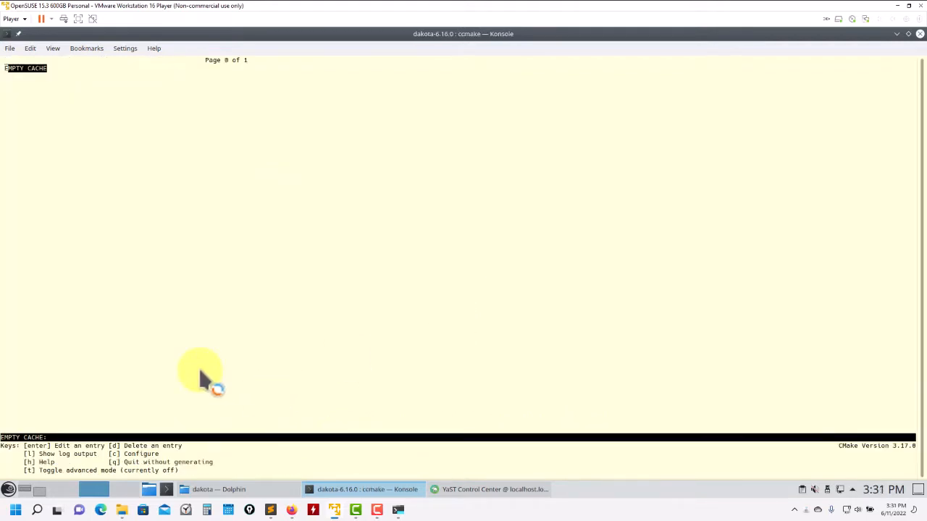
key("c")
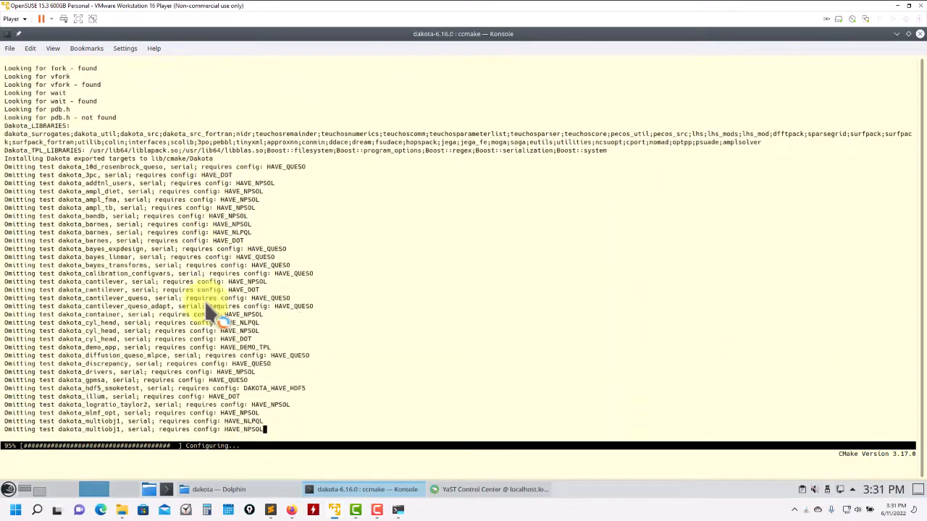
scroll("down", 3)
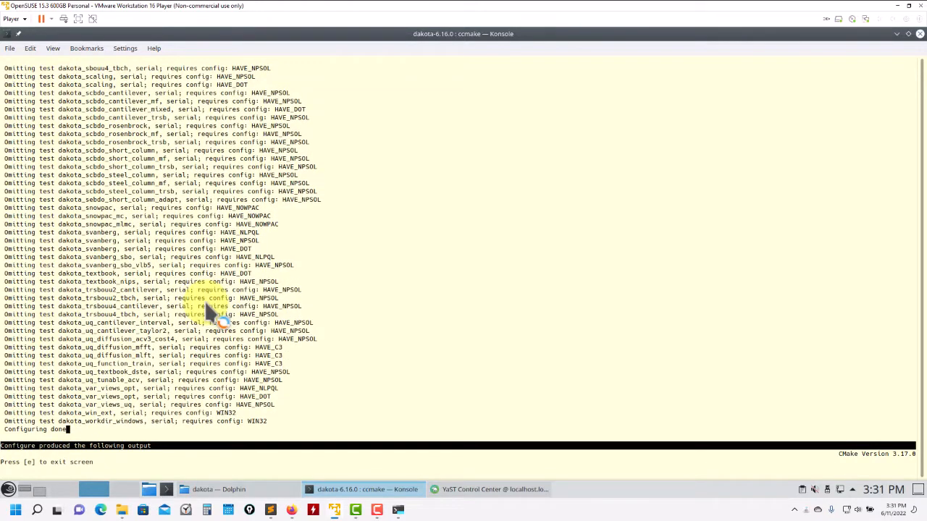
mouse_move(362, 282)
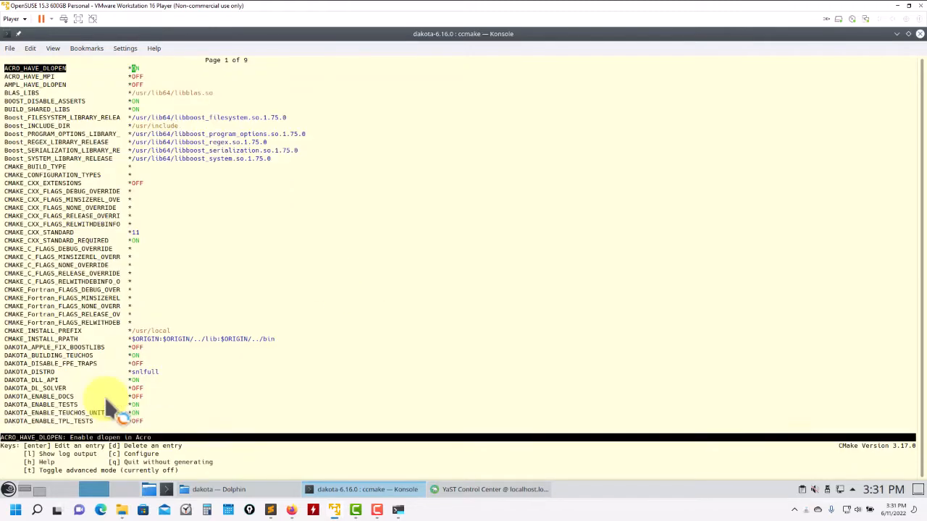
mouse_move(192, 355)
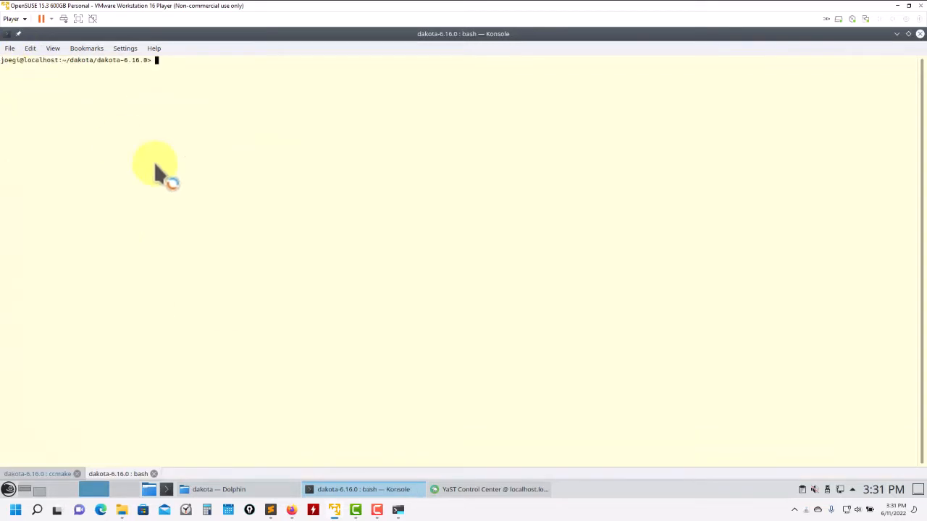
Print the build path /home/joegi/dakota/dakota-6.16.0 in a new tab and return to ccmake.
type("pwd")
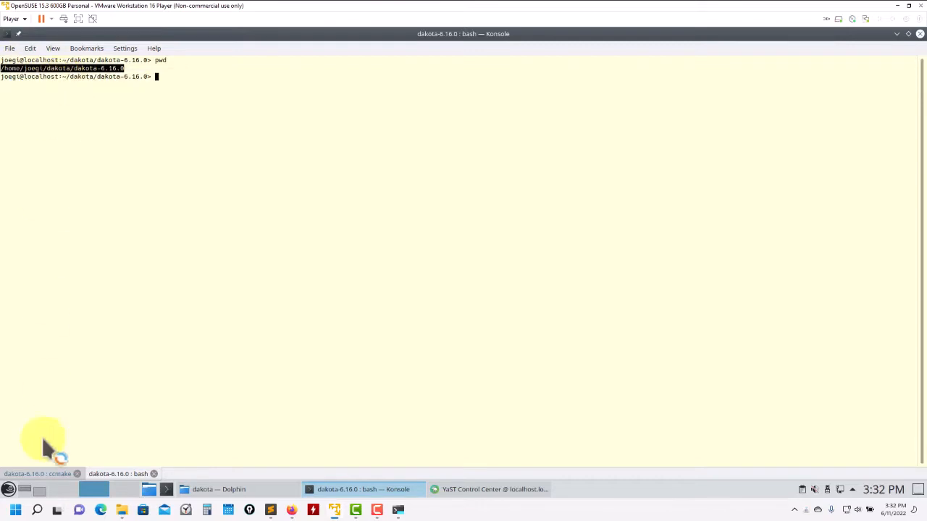
left_click(40, 474)
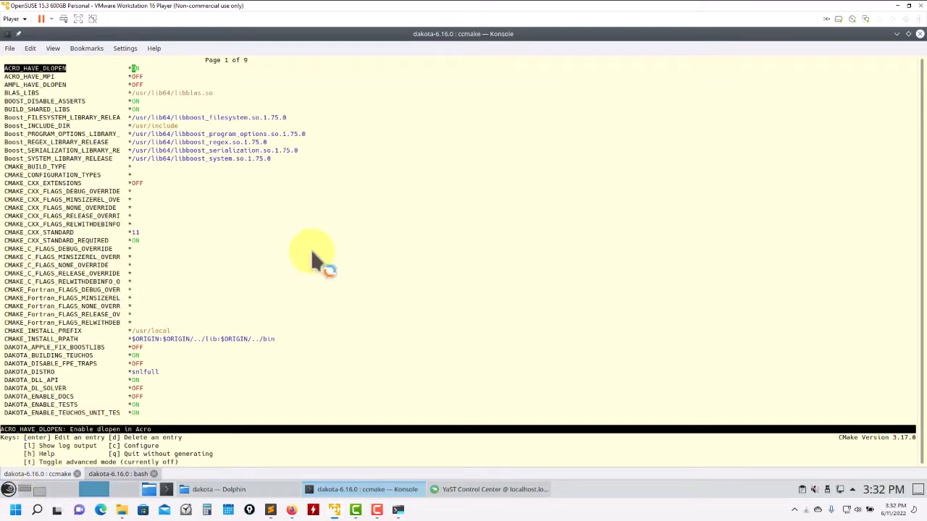
Inspect the Boost, install prefix and Dakota tests entries, then toggle advanced mode on.
key("Down")
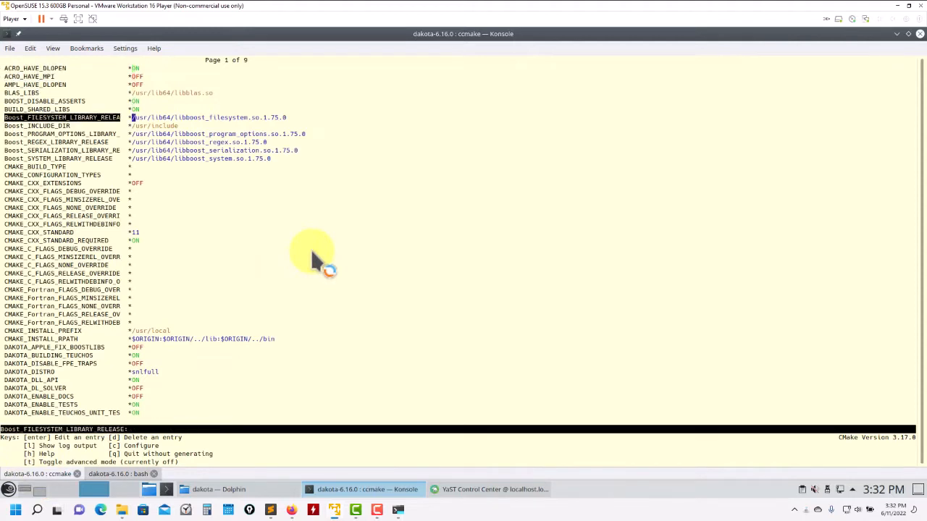
scroll("down", 3)
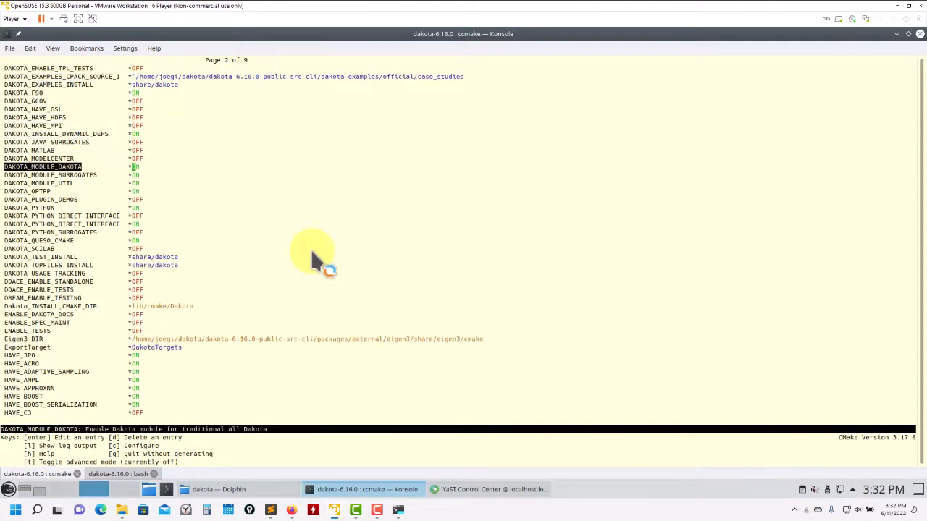
scroll("down", 3)
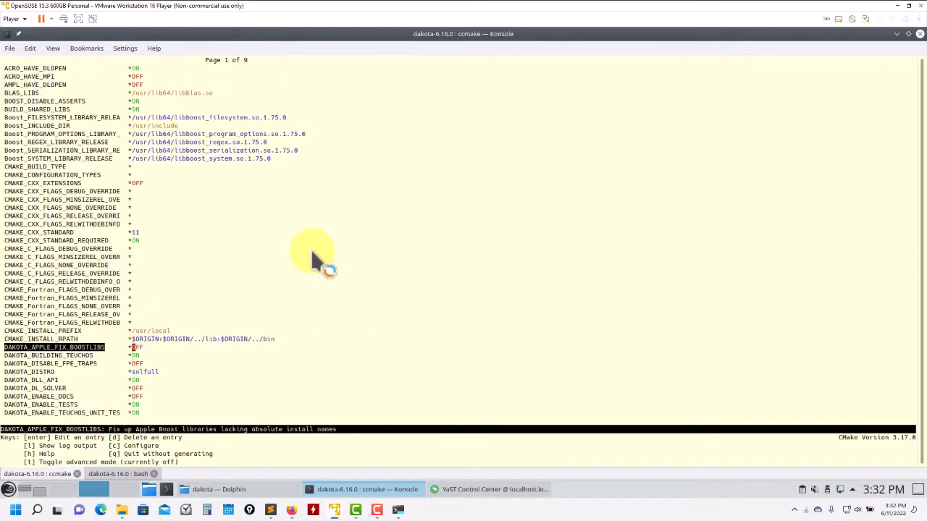
key("Up")
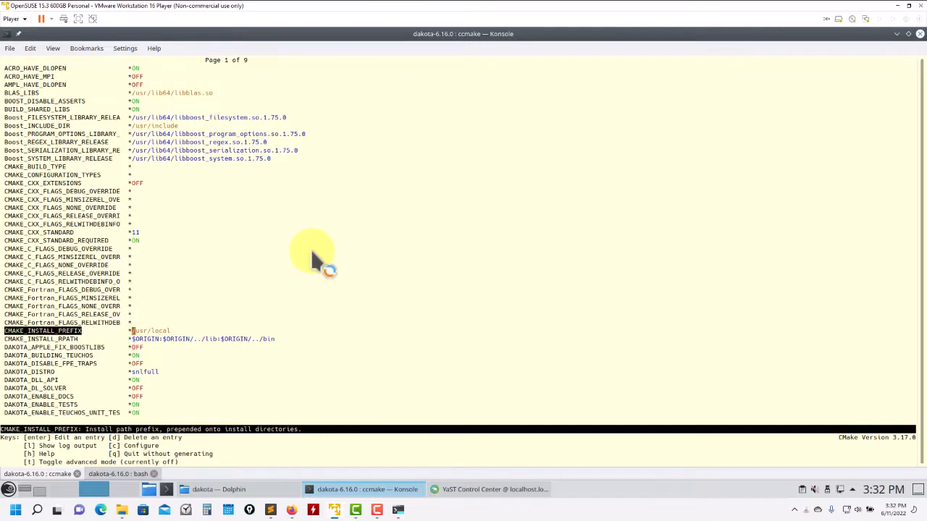
key("Up")
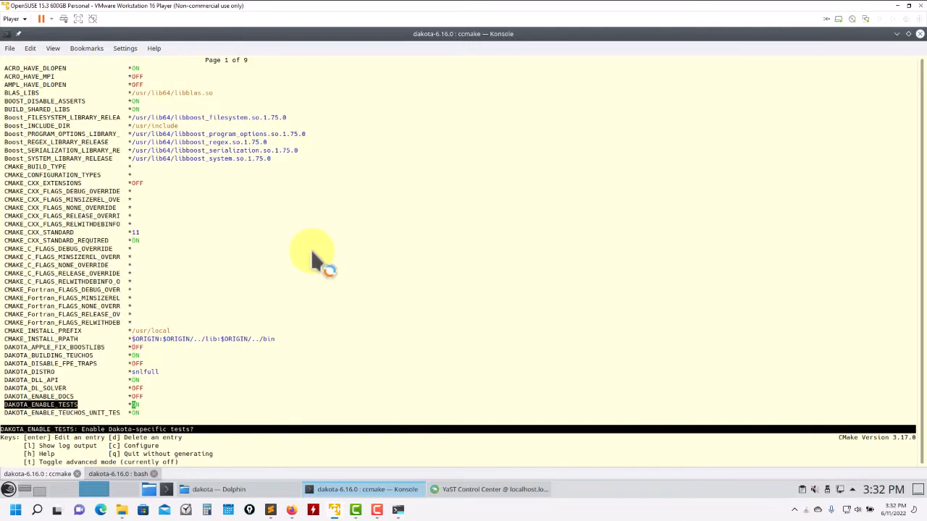
key("Down")
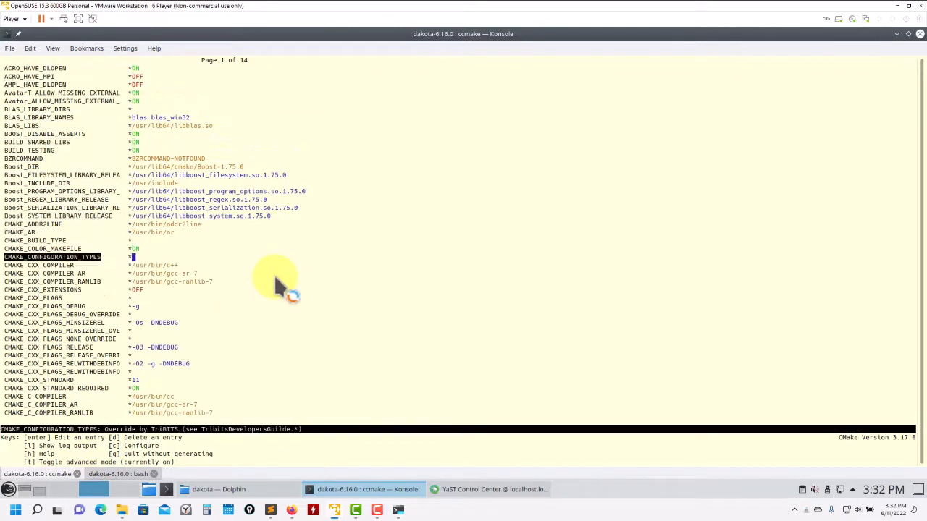
Navigate the ccmake entries down to the install base dir setting.
scroll("down", 3)
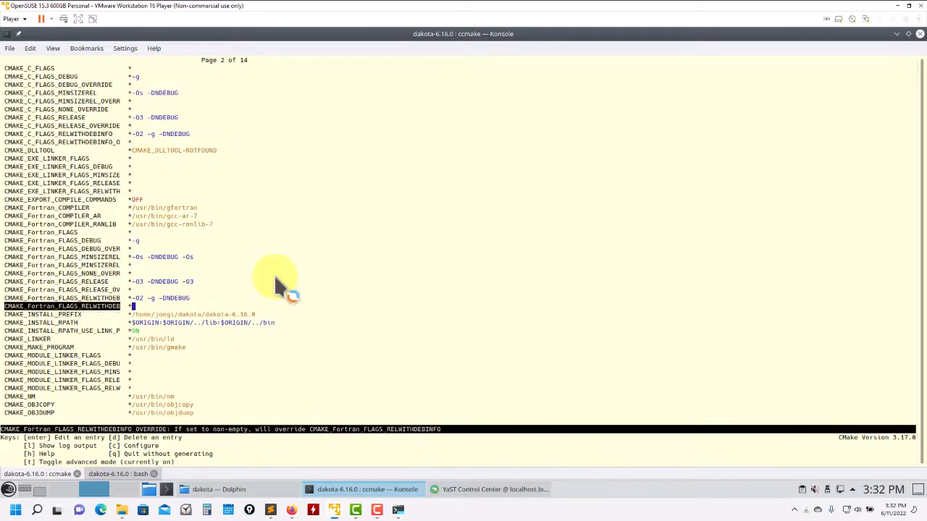
scroll("down", 3)
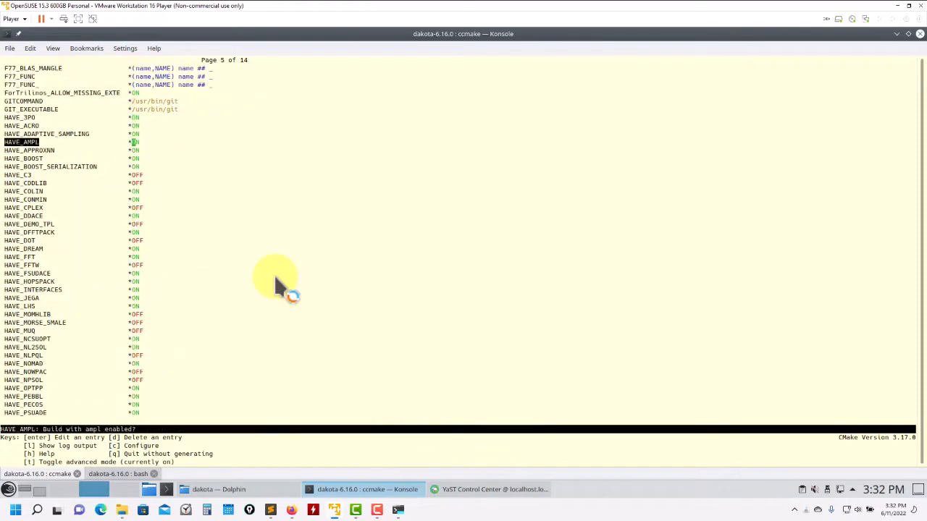
key("Down")
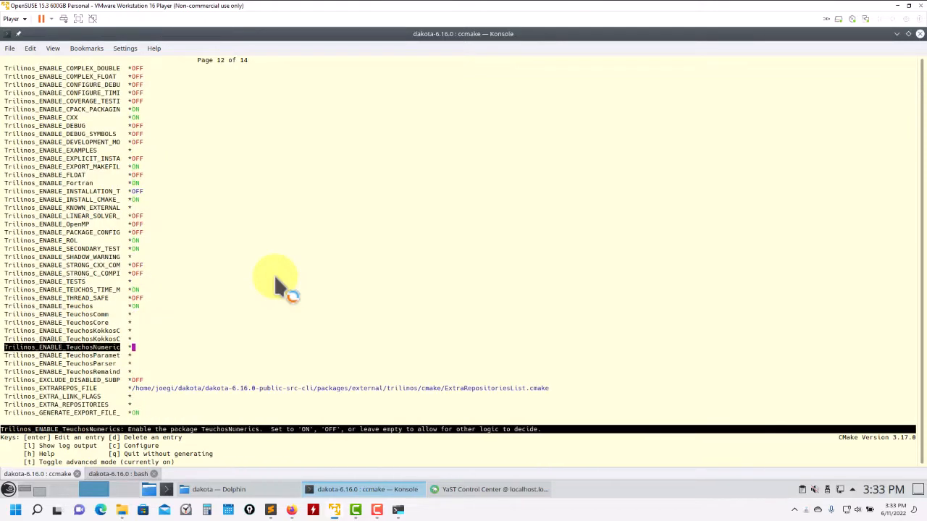
scroll("down", 3)
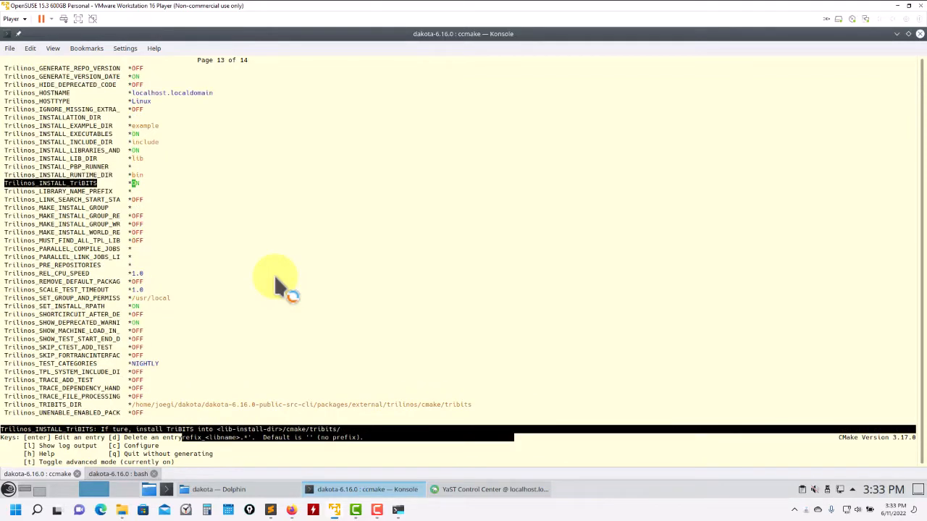
key("Down")
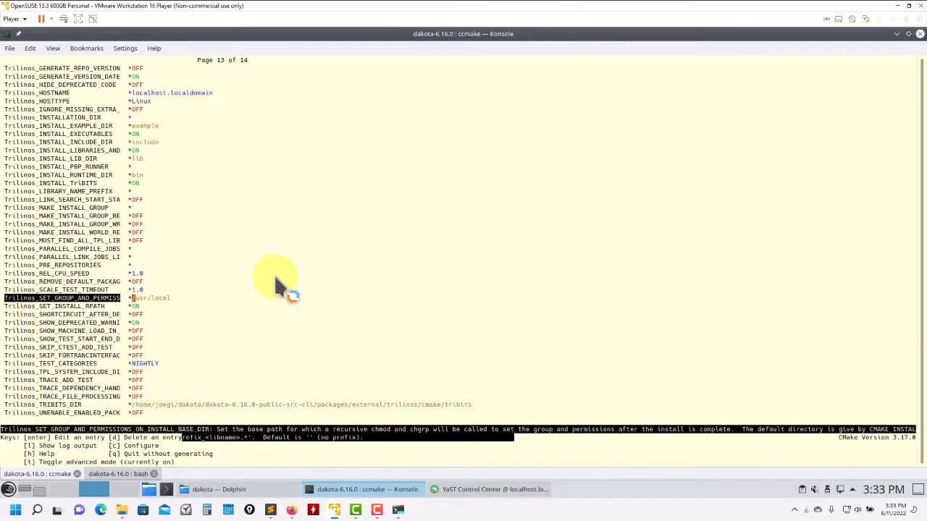
Paste the dakota-6.16.0 path as the install base dir and generate the build files.
key("Return")
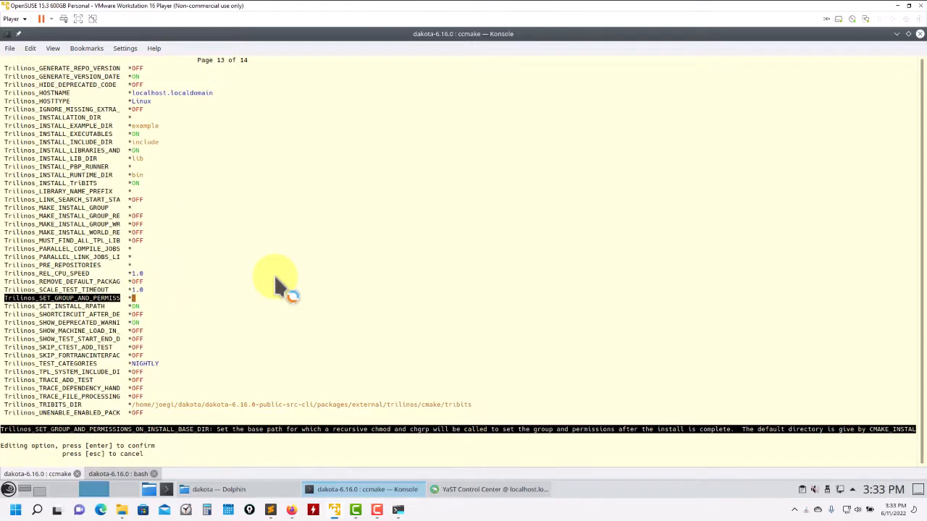
right_click(278, 283)
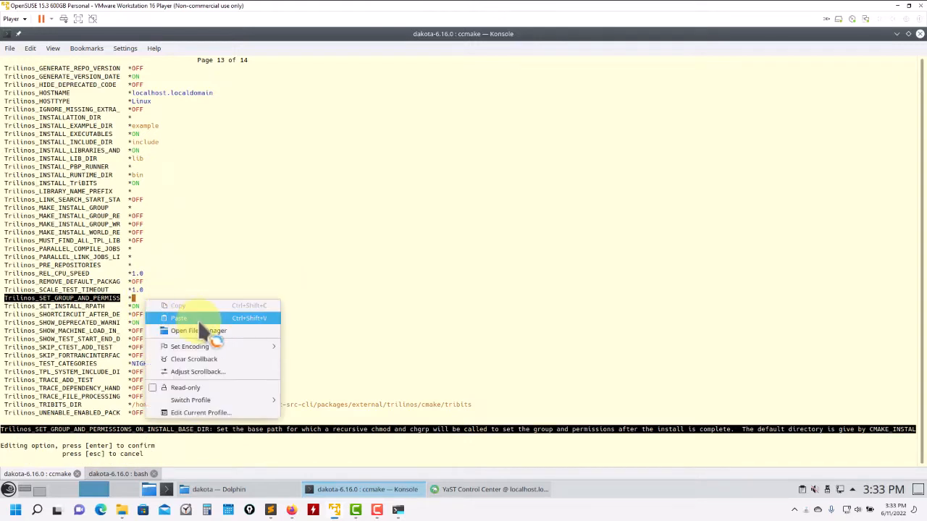
left_click(179, 319)
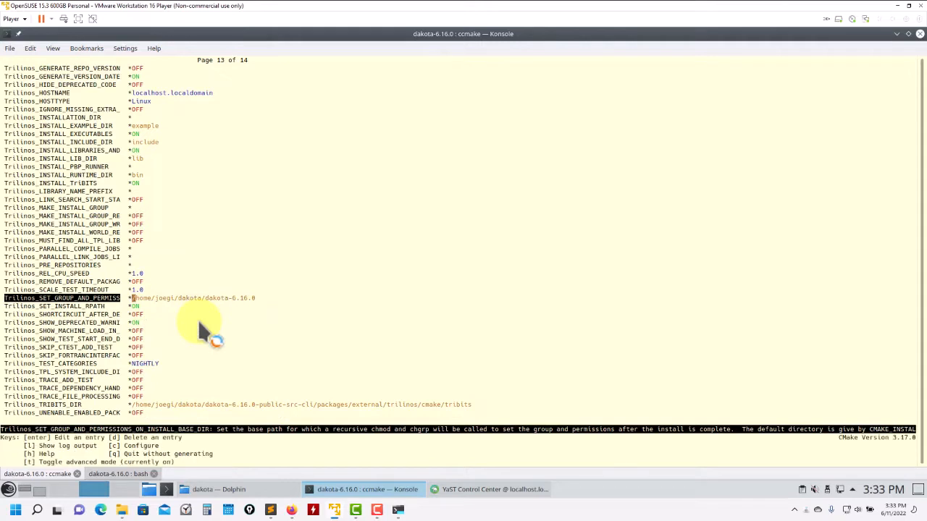
key("Down")
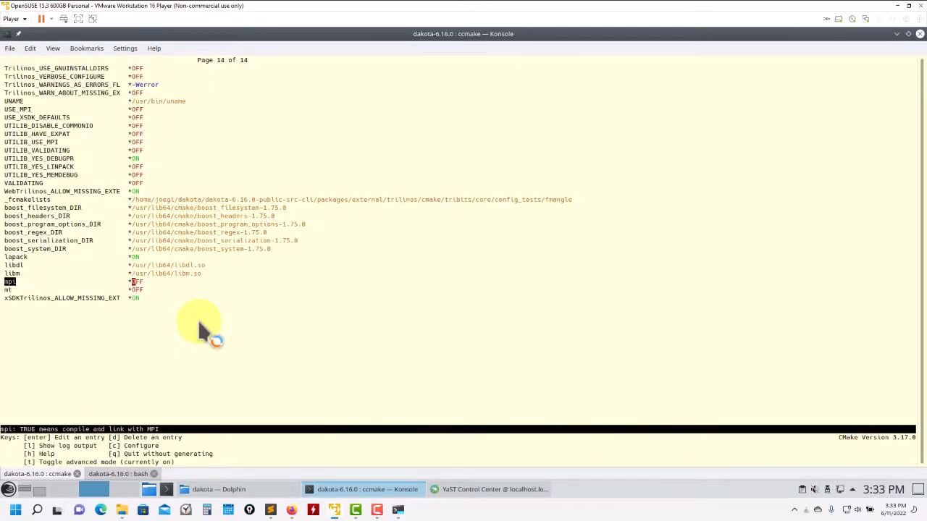
key("c")
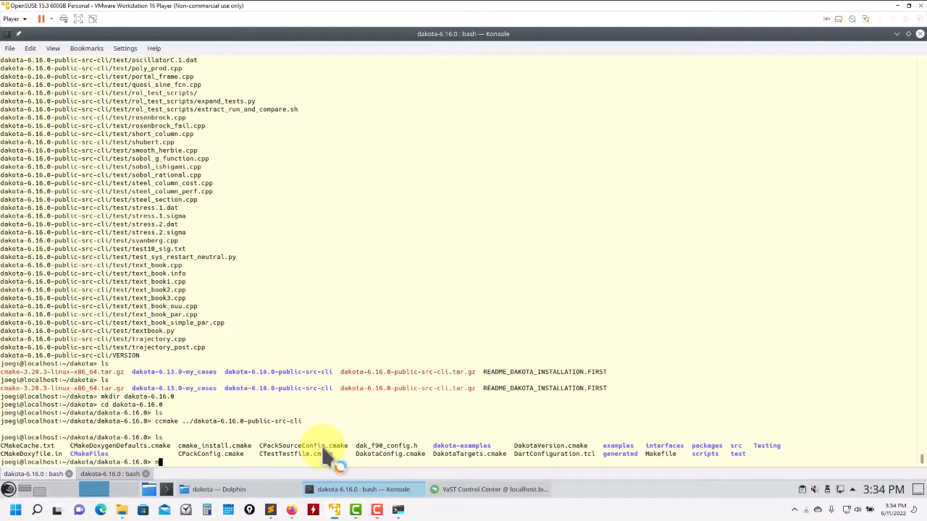
Build Dakota with make -j8 and follow the compile output to completion.
type("make -j8")
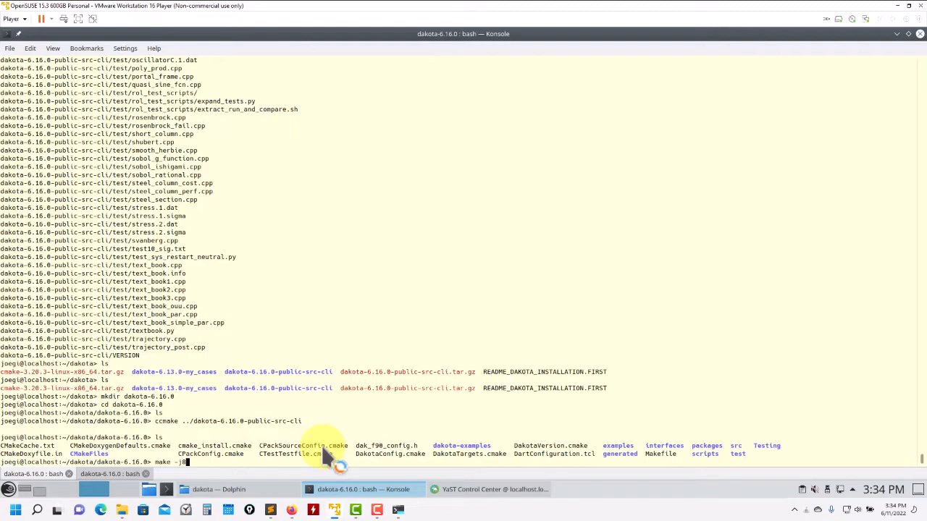
key("Return")
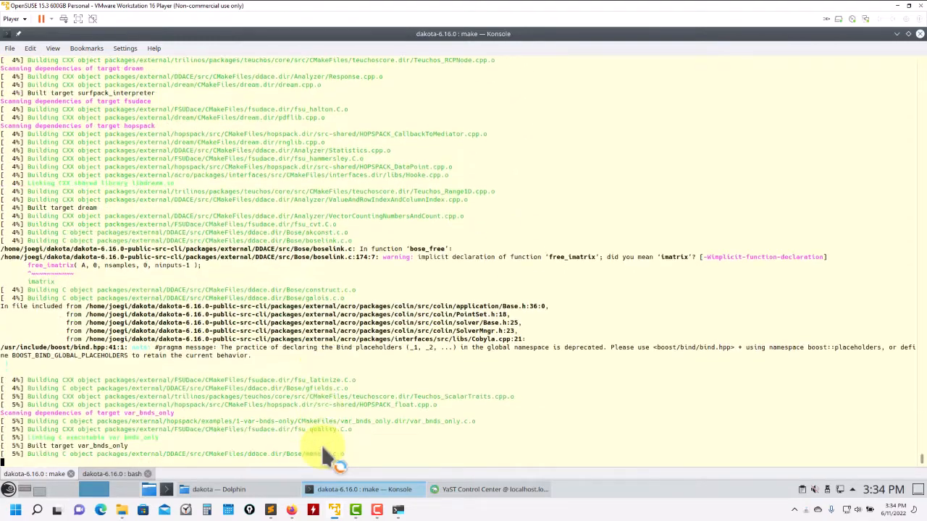
scroll("down", 3)
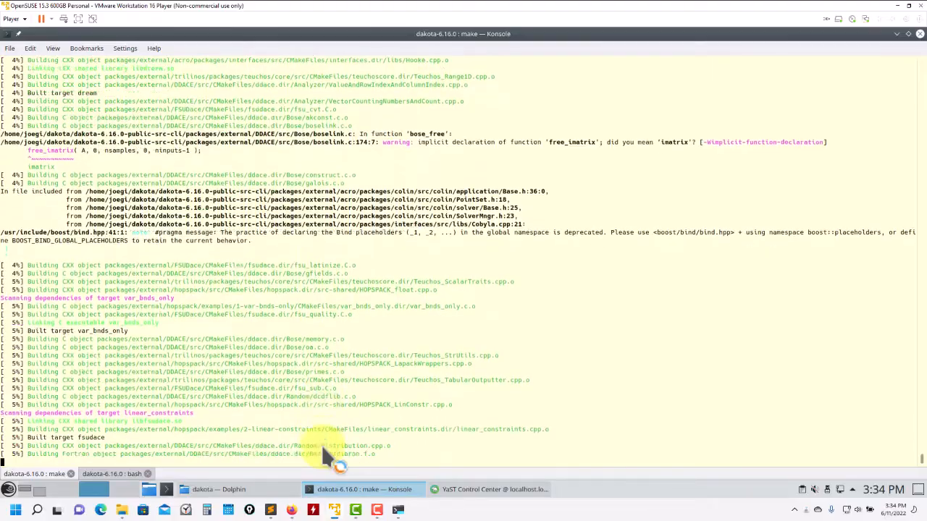
scroll("down", 3)
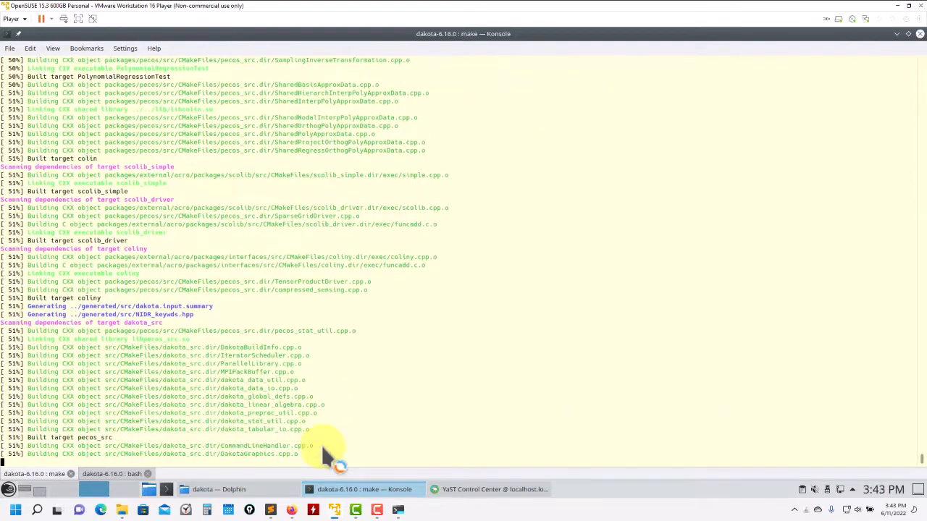
scroll("down", 3)
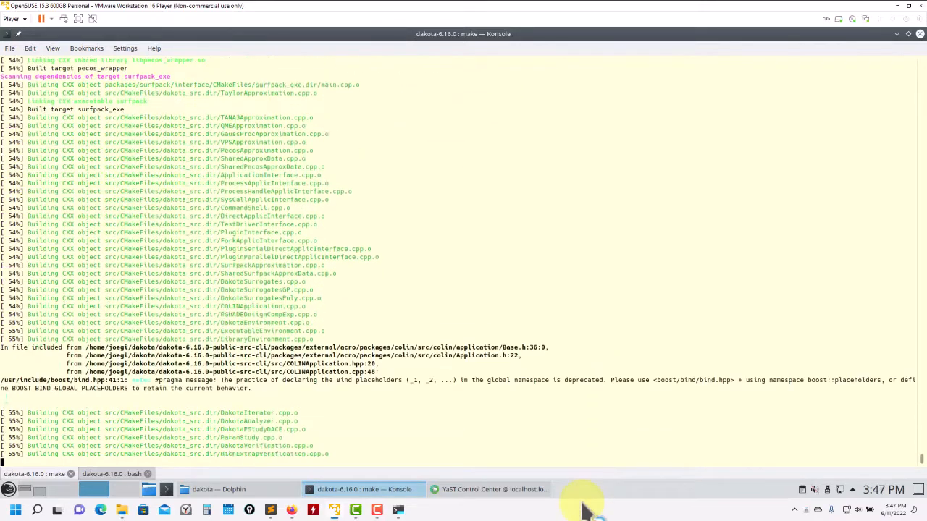
scroll("down", 3)
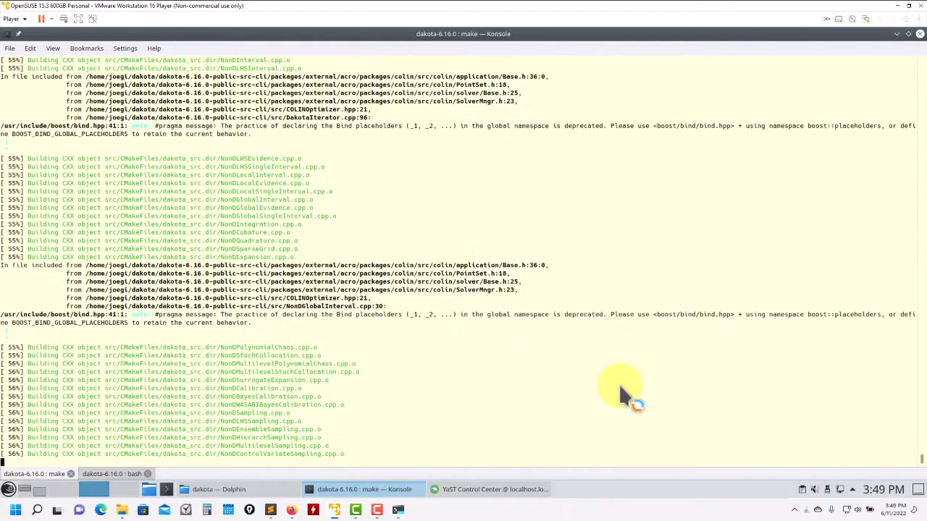
scroll("down", 3)
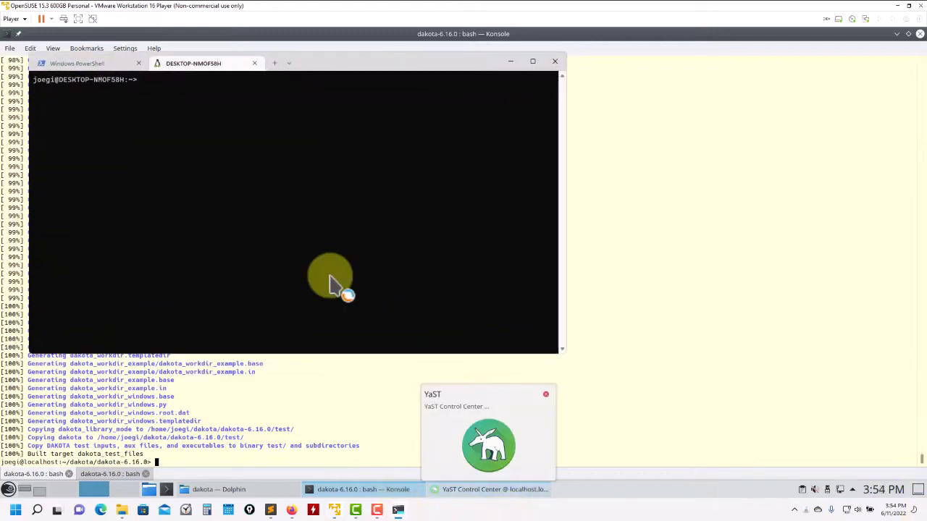
mouse_move(330, 119)
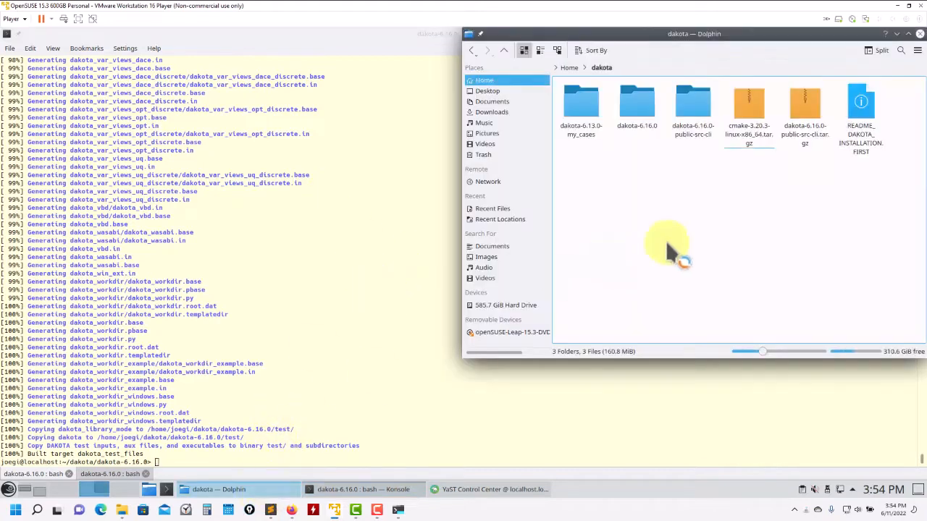
Browse the dakota-6.16.0-public-src-cli and dakota-6.16.0 folders in Dolphin, then return to Konsole.
double_click(692, 101)
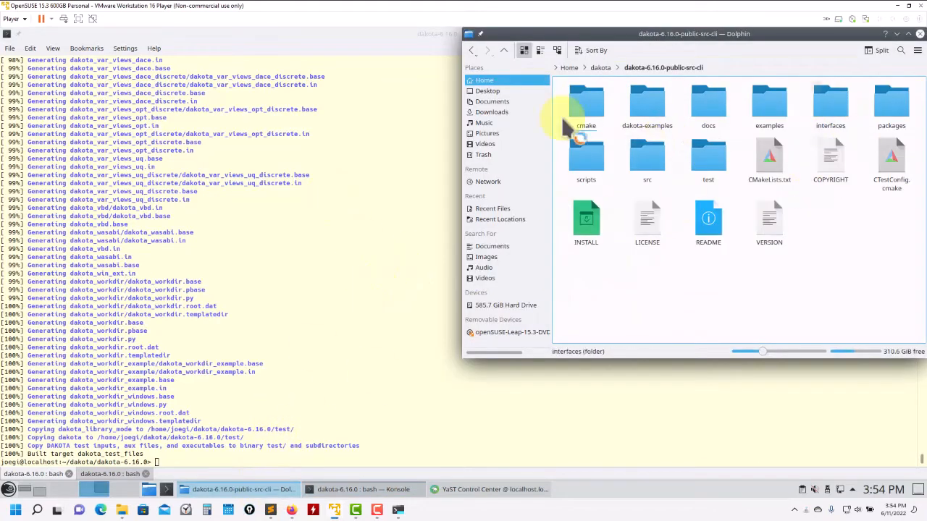
left_click(600, 68)
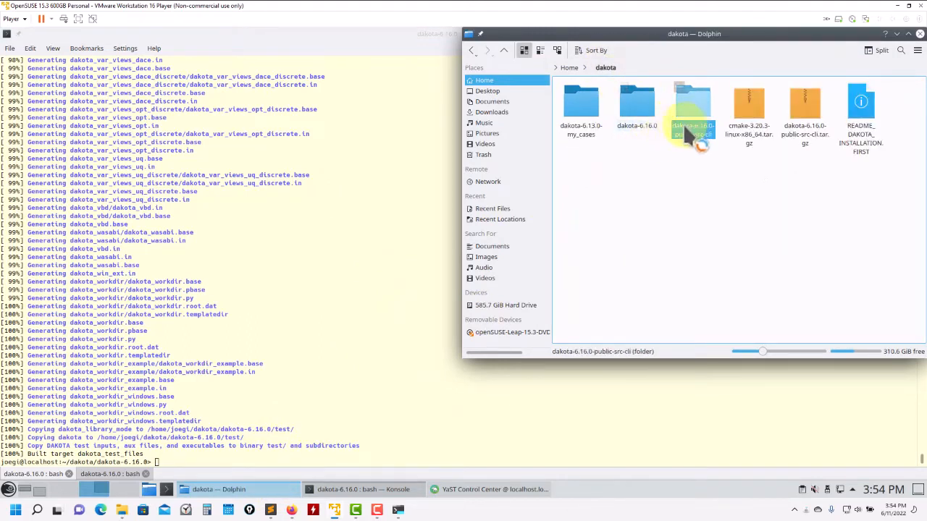
double_click(693, 104)
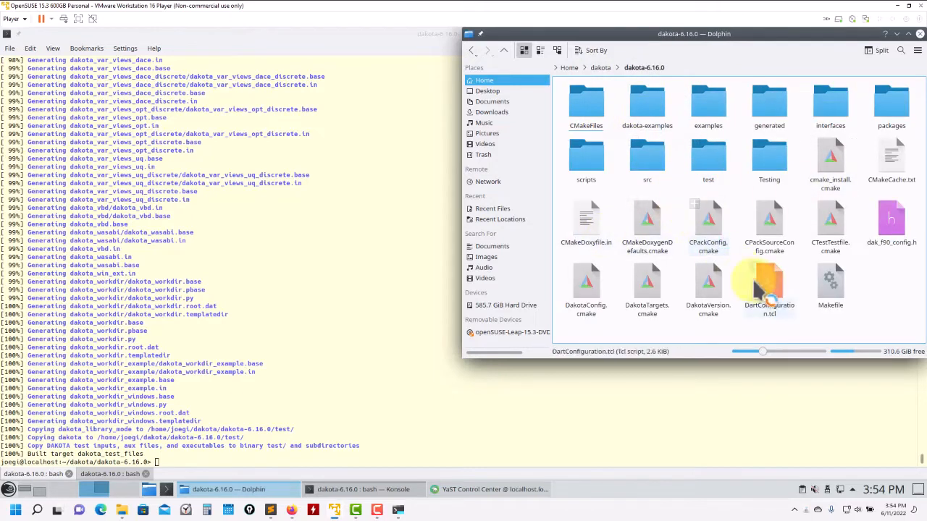
left_click(362, 489)
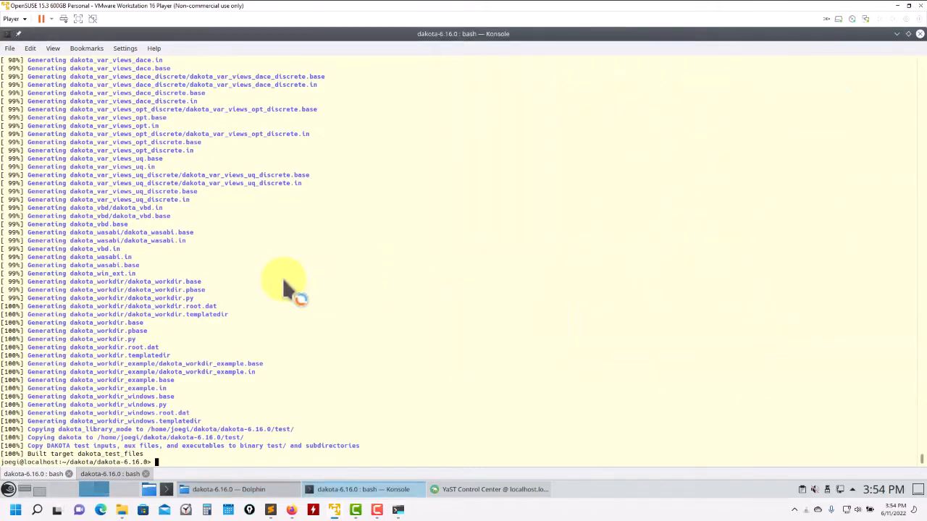
Run make install to copy Dakota into dakota-6.16.0, including the share/dakota/test files.
type("make ins")
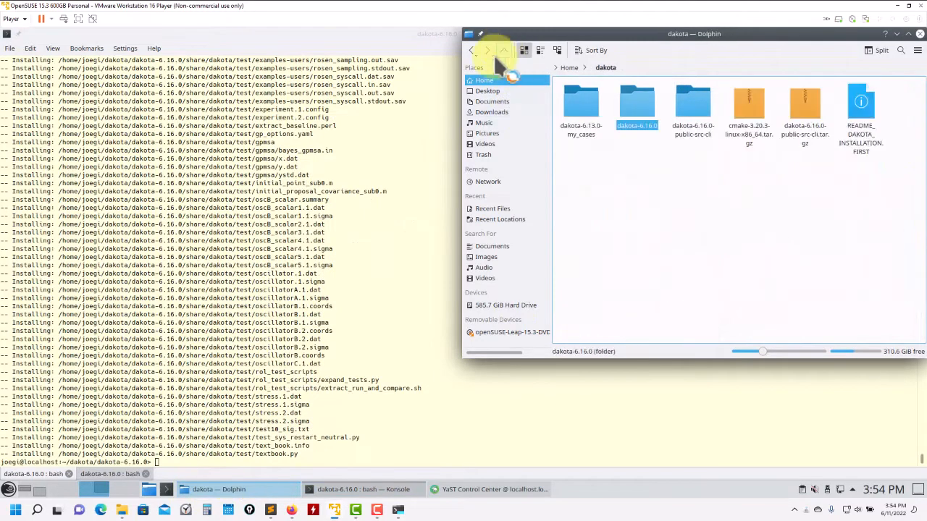
mouse_move(568, 340)
type("cd")
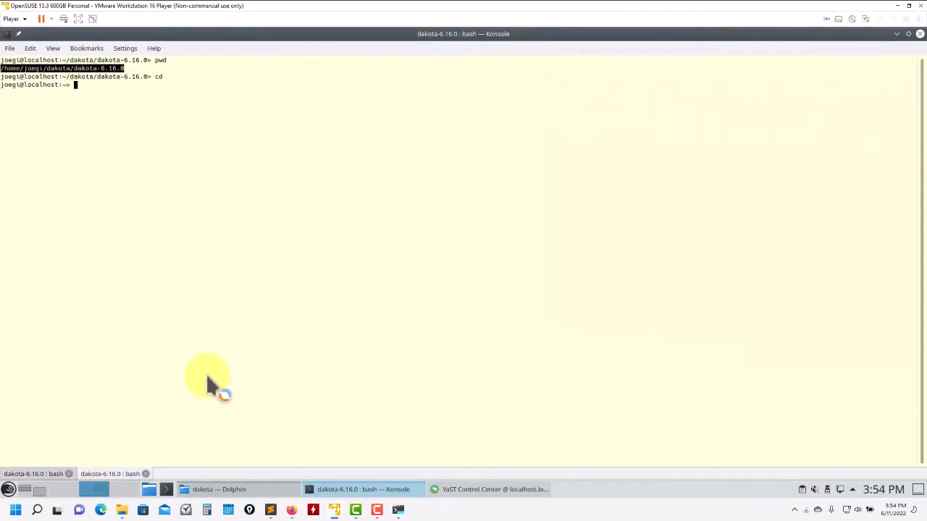
Launch gedit on .bashrc to add the dakota-6.16.0 bin and share/dakota/test PATH export.
type("gedit .ba")
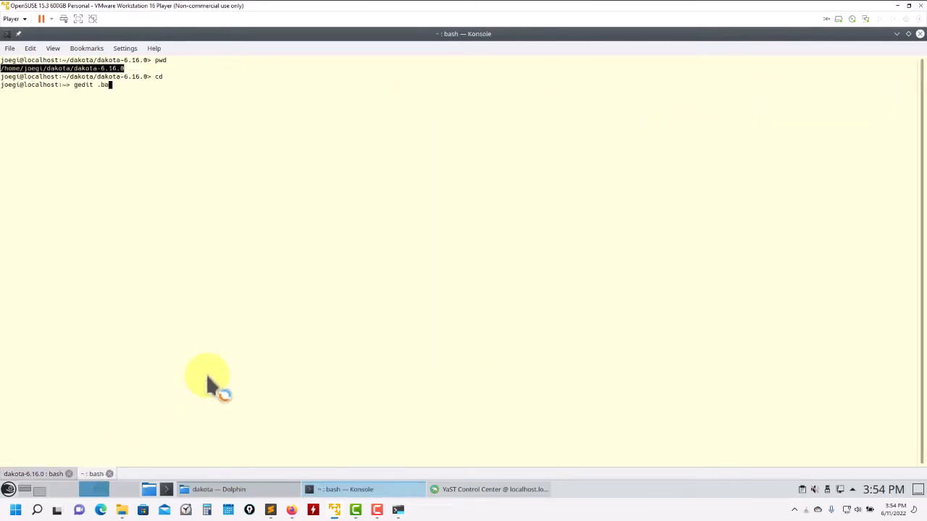
key("Return")
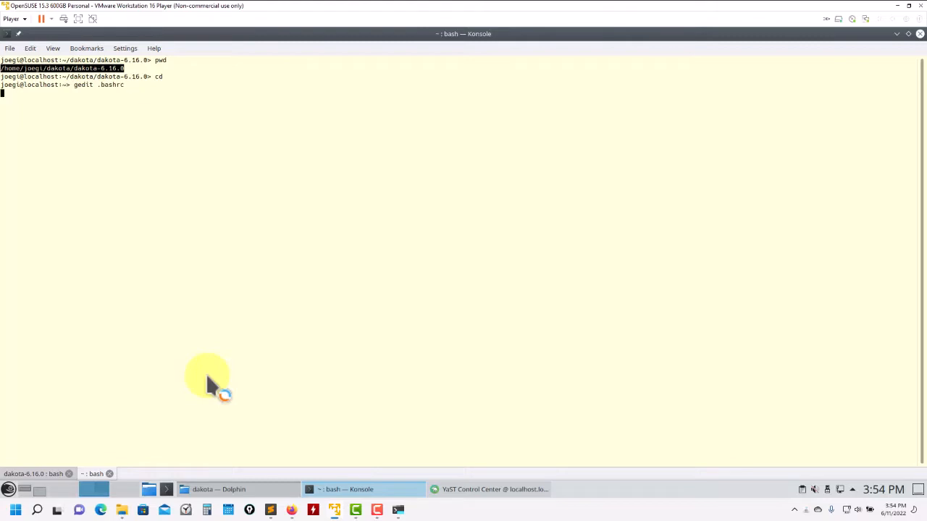
key("Return")
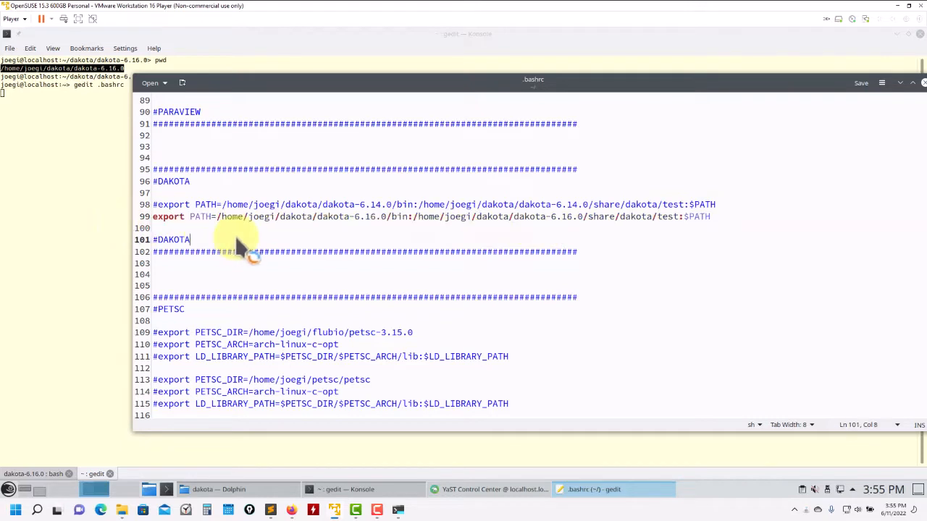
mouse_move(519, 220)
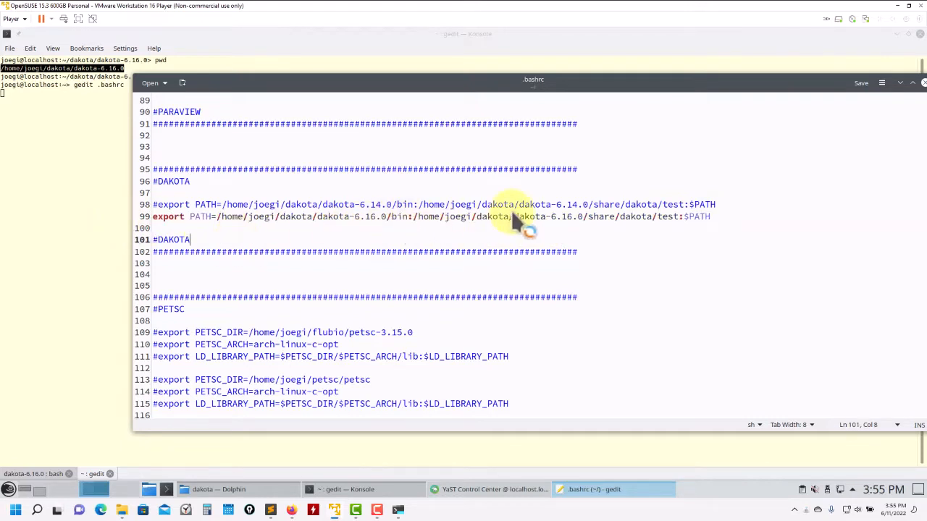
mouse_move(98, 304)
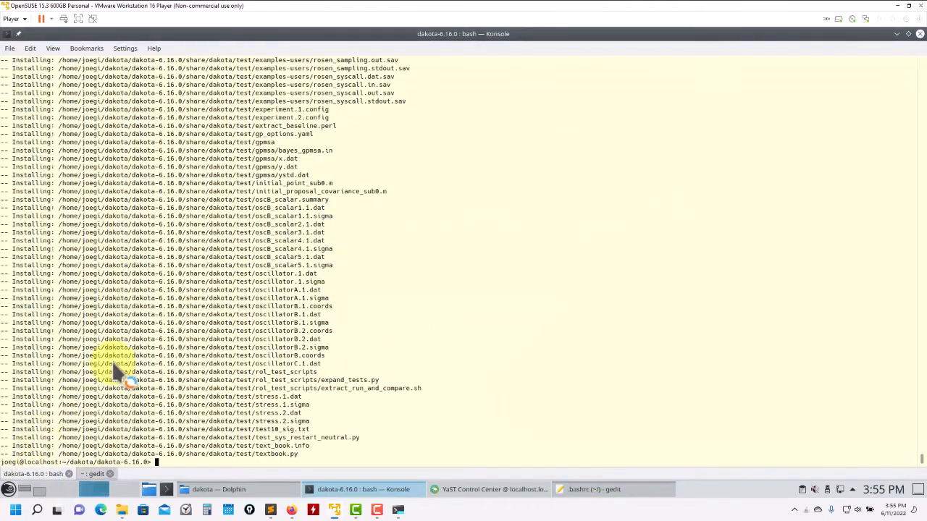
Verify dakota -v reports version 6.16, then clear the screen and list the dakota folder.
type("dakota -v")
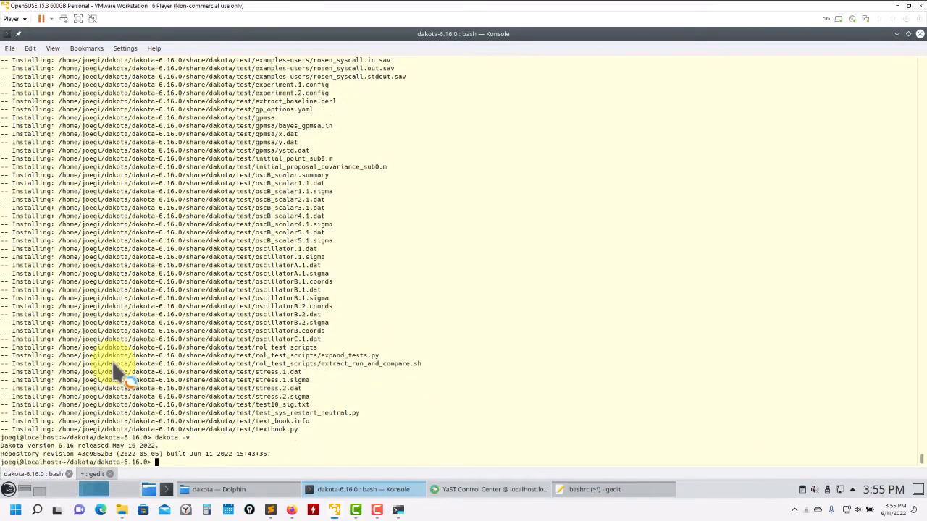
type("cl")
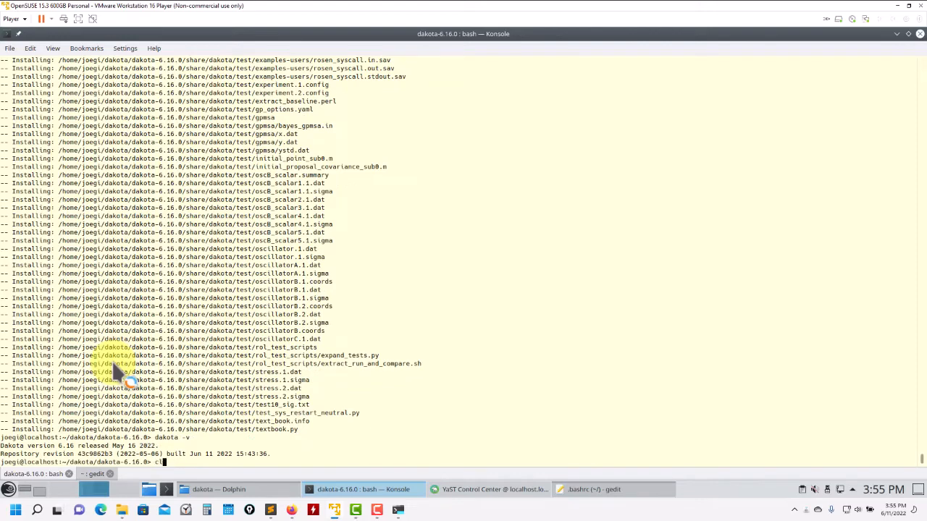
type("ls")
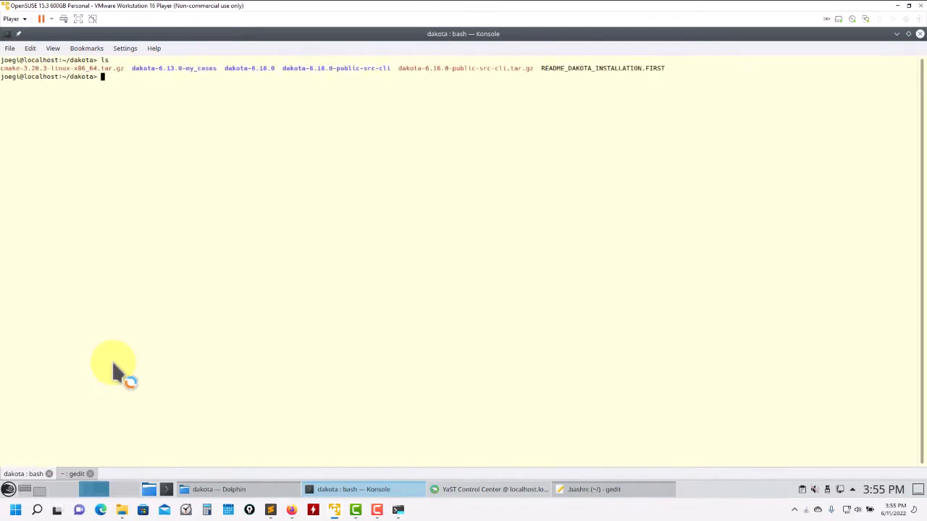
mouse_move(63, 365)
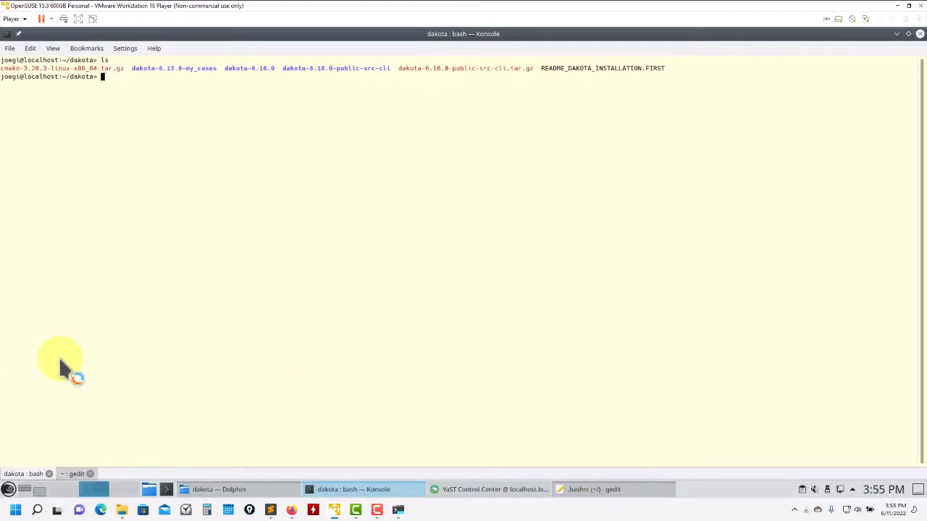
mouse_move(808, 167)
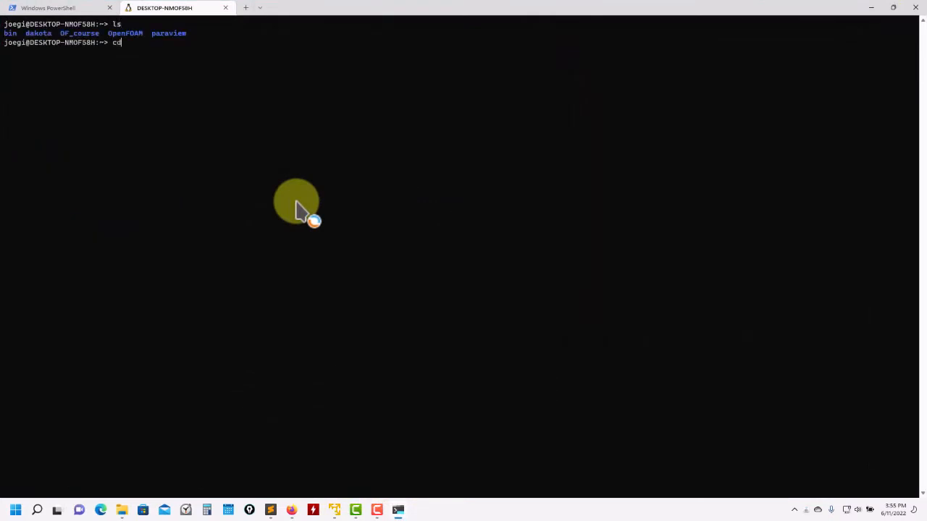
List the dakota folder in WSL and run dakota -v, confirming version 6.16 released May 16 2022.
key("Enter")
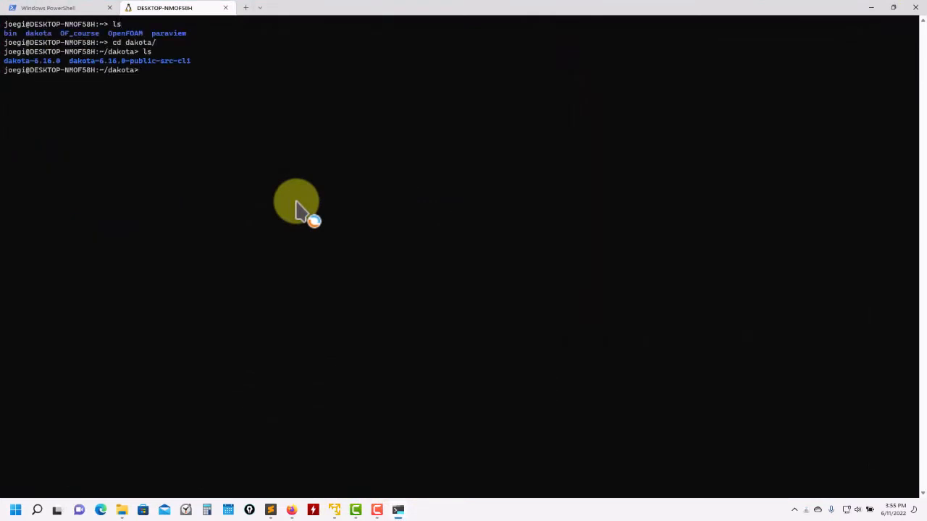
type("dakota -")
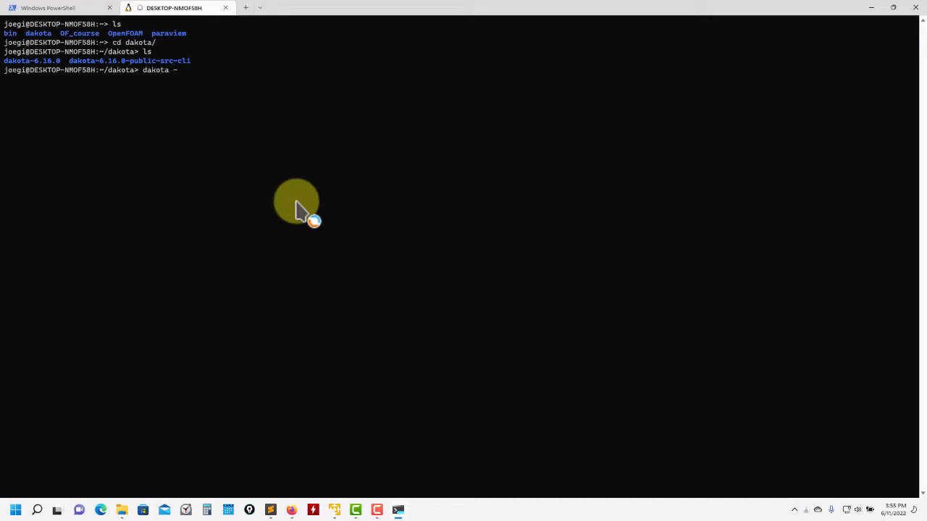
type("v")
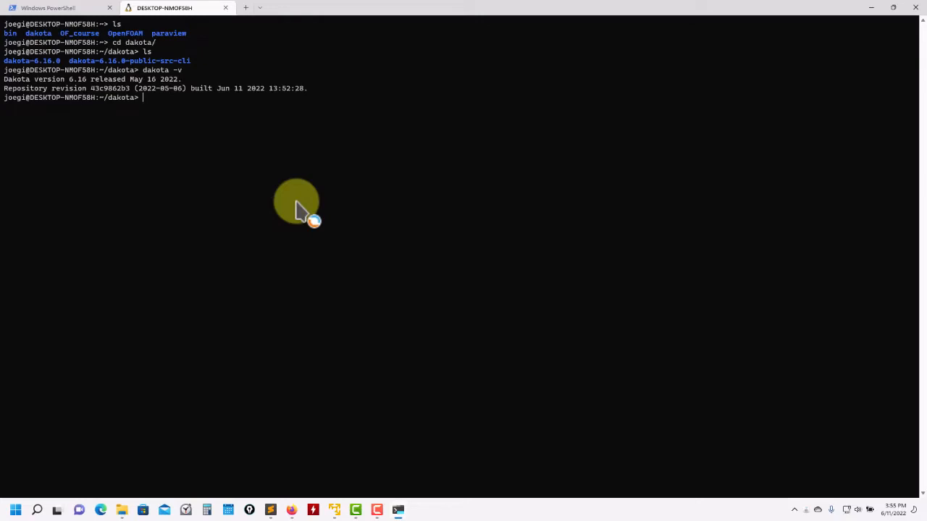
left_click(270, 510)
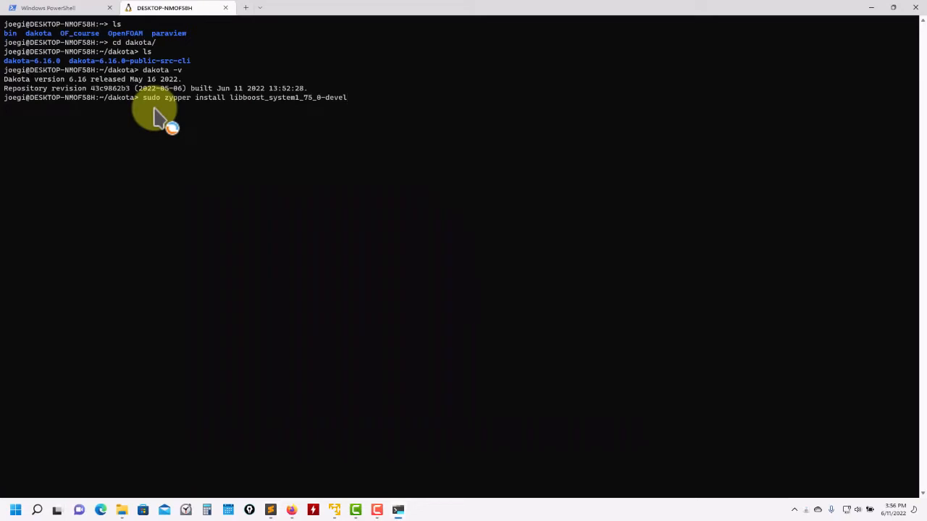
Install libboost_system1_75_0-devel via zypper, then remove it with y confirmation, checking dakota -v and ls.
key("enter")
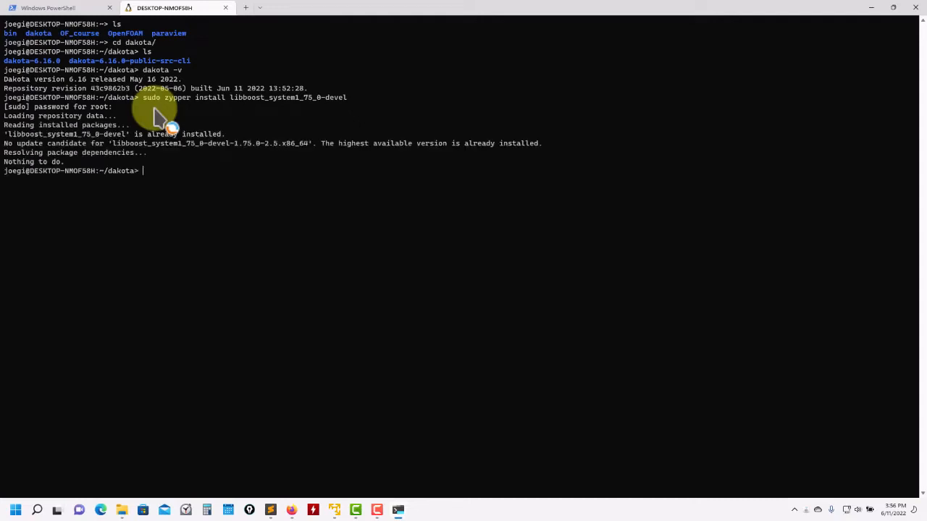
type("sudo zypper install libboost_system1_75_0-devel")
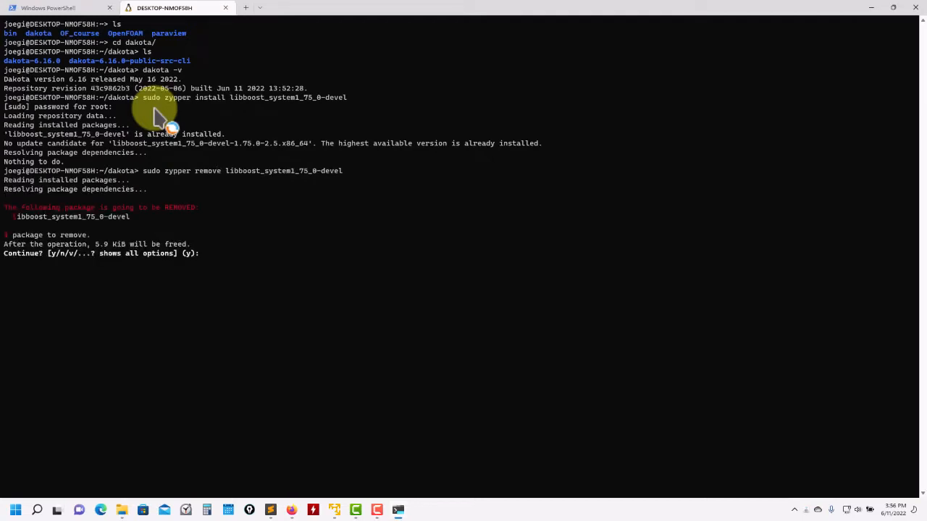
type("y")
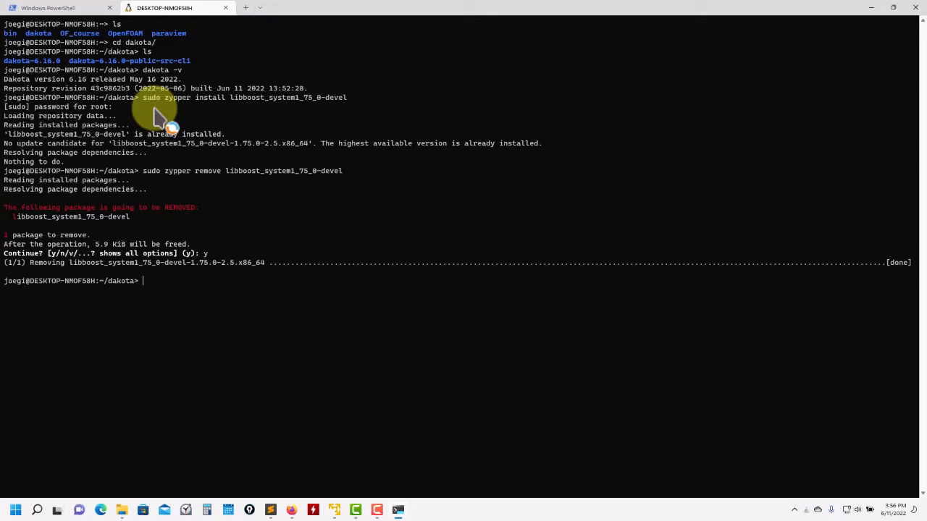
type("dakota -v")
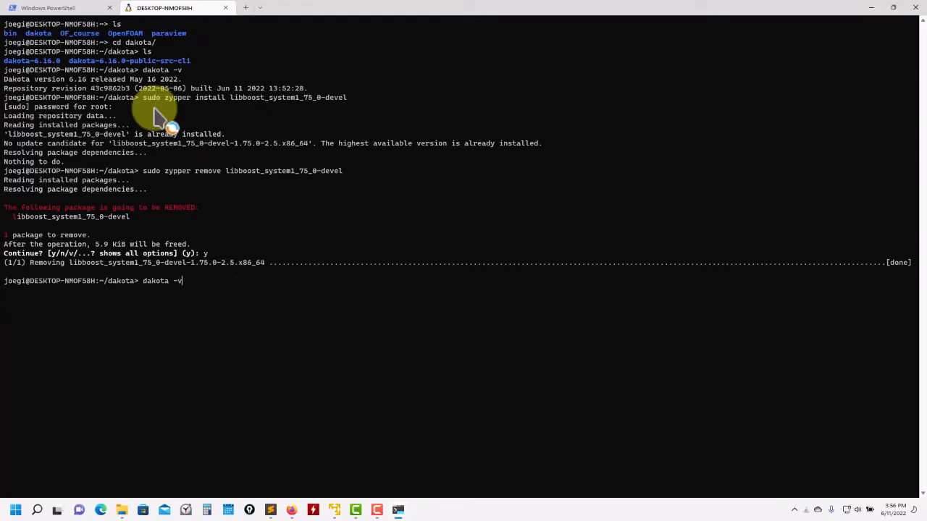
type("ls")
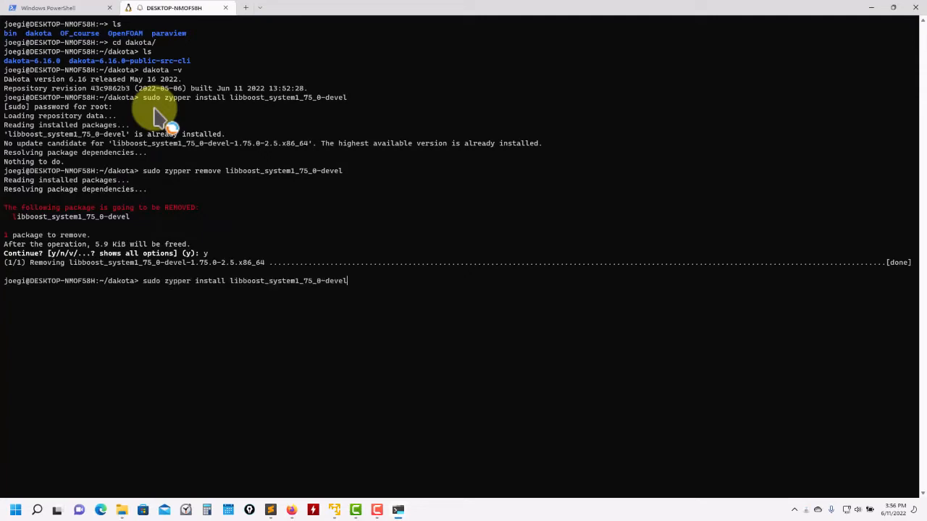
Reinstall libboost_system1_75_0-devel through zypper, confirming with y.
key("enter")
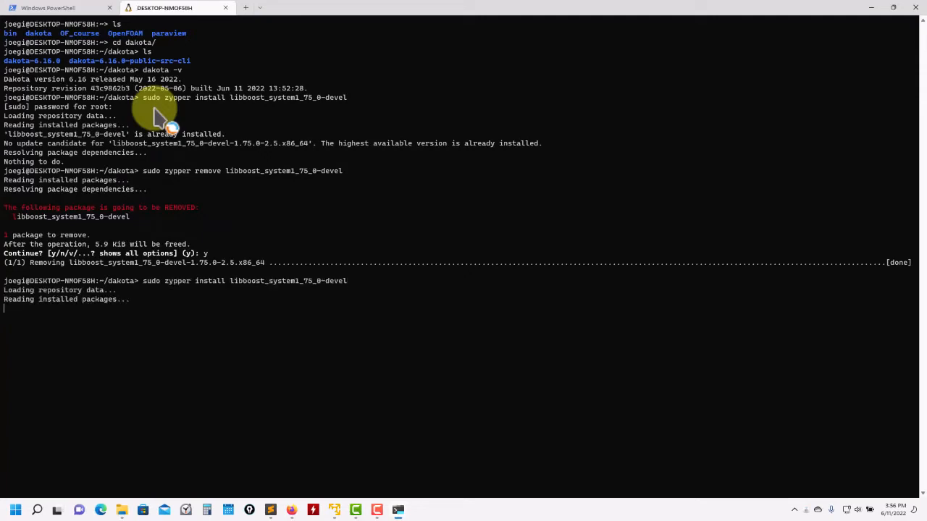
key("Return")
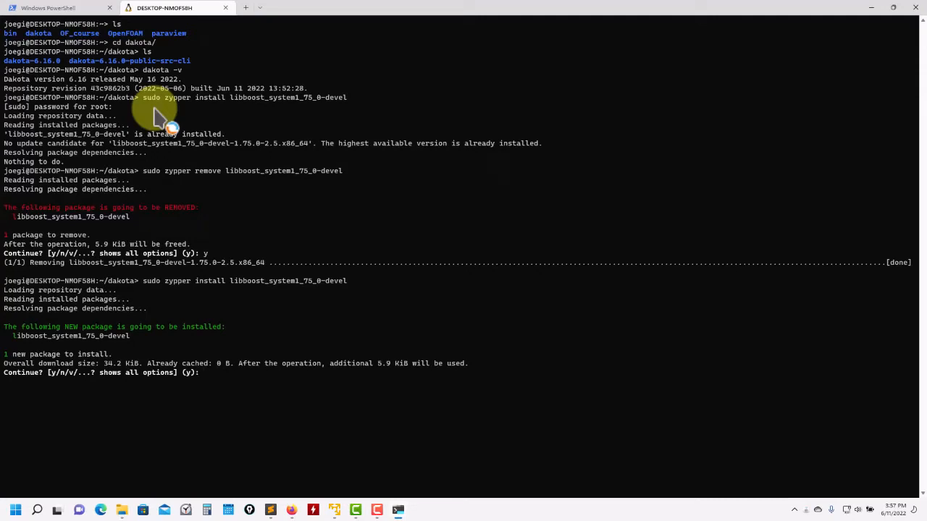
type("y")
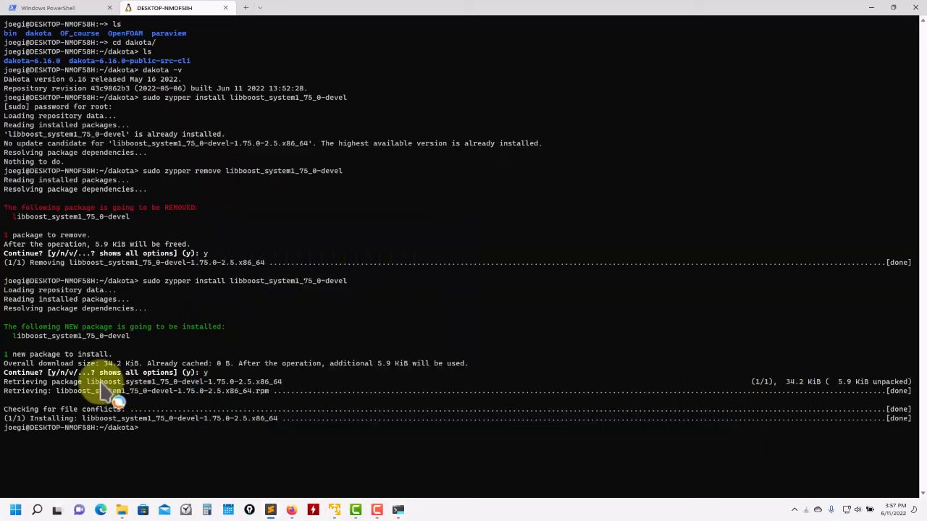
type("sudo zypper install libboost_system1_75_0-devel")
type("sudo zypper search b")
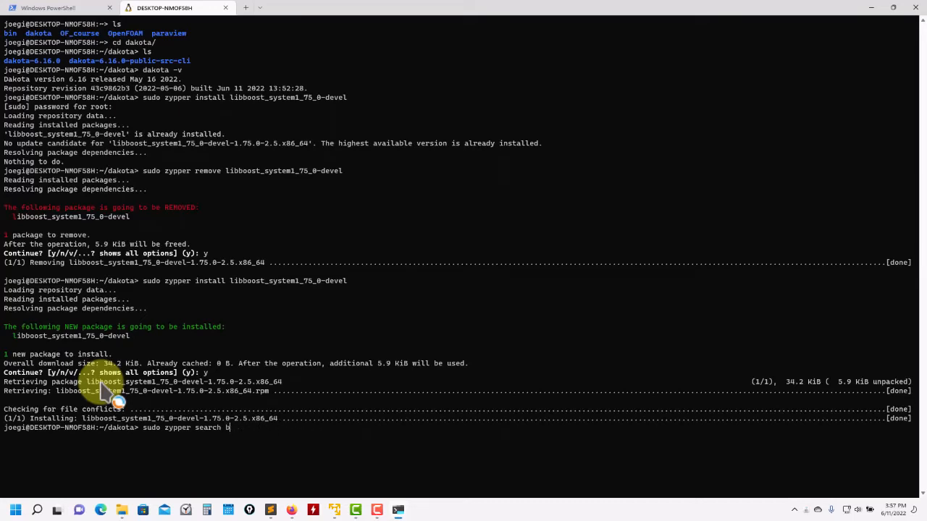
Search the repositories for boost packages with sudo zypper search boost and review the results.
type("oost")
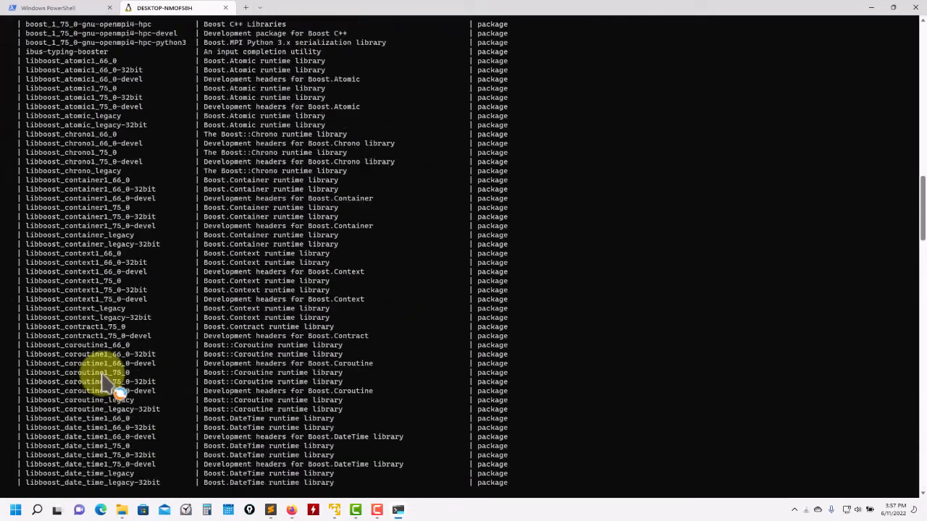
scroll("down", 3)
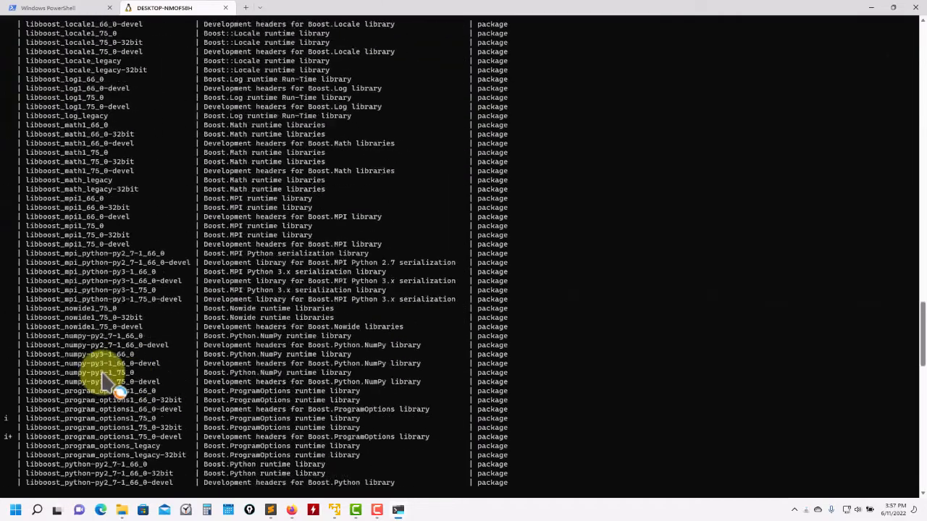
scroll("down", 3)
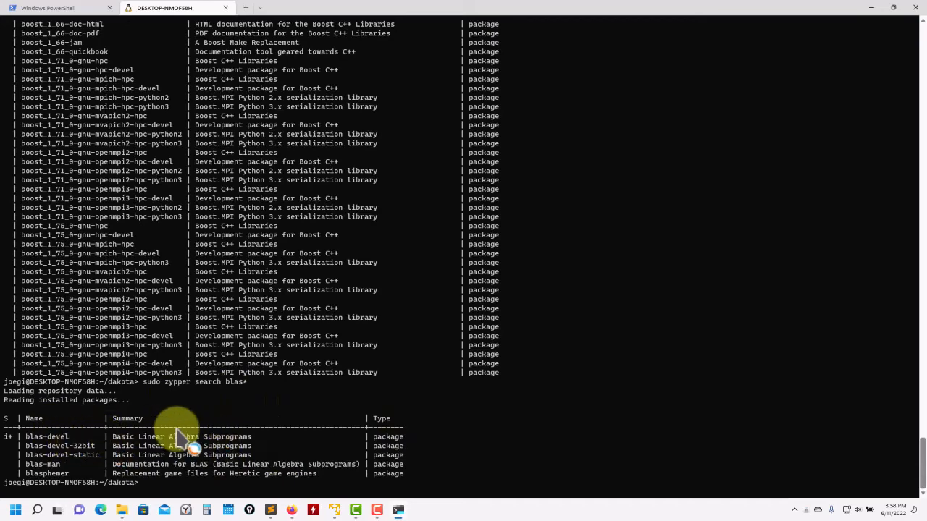
Search the repositories for blas* and gsl packages with zypper.
type("sudo zypper search b")
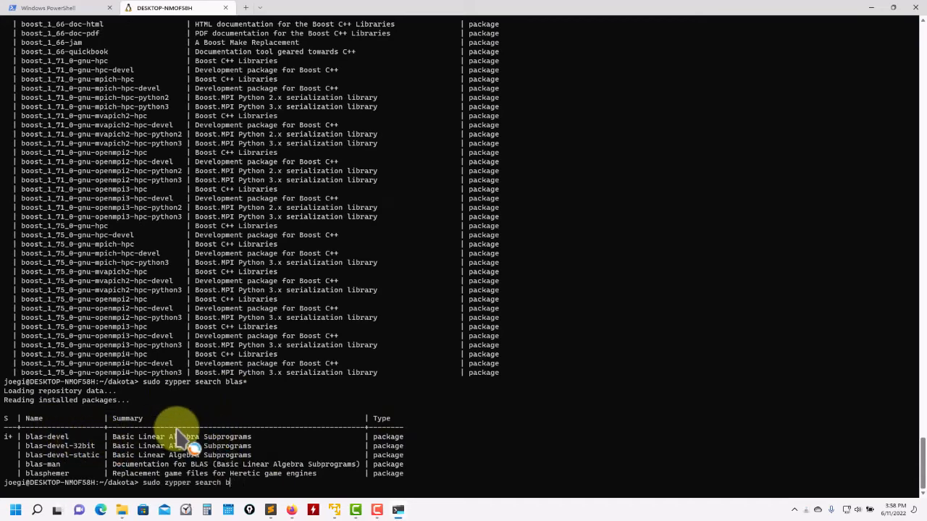
type("gsl")
type("sudo zypper search")
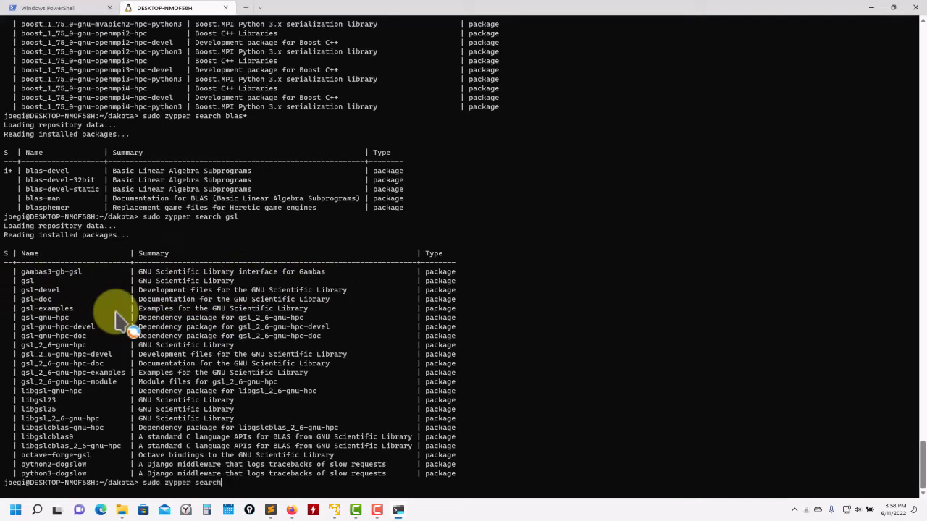
Install gsl-devel and gsl through zypper, confirming with y.
type("insta")
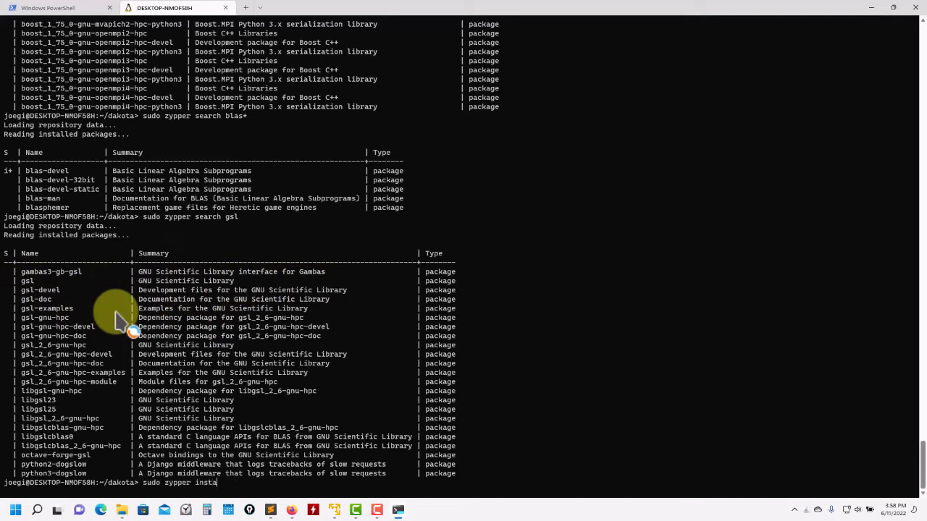
type("ll gsl-")
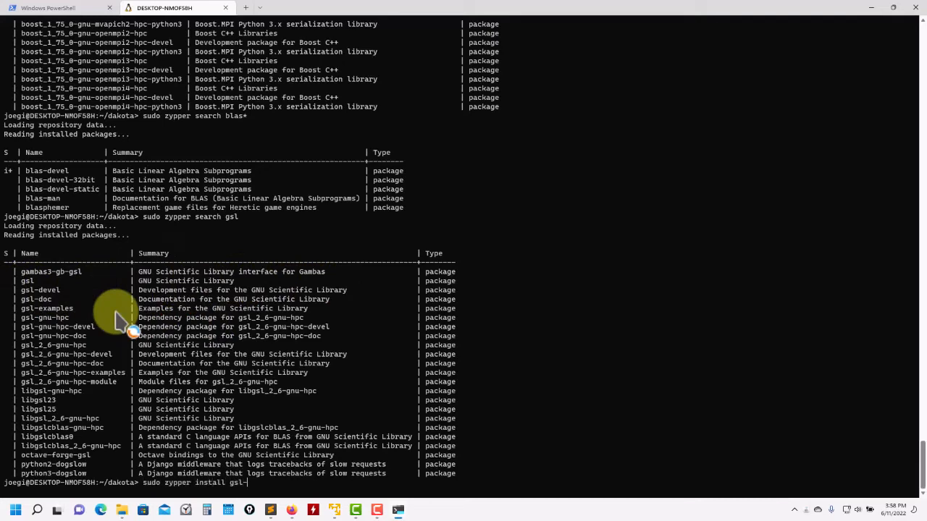
type("devel")
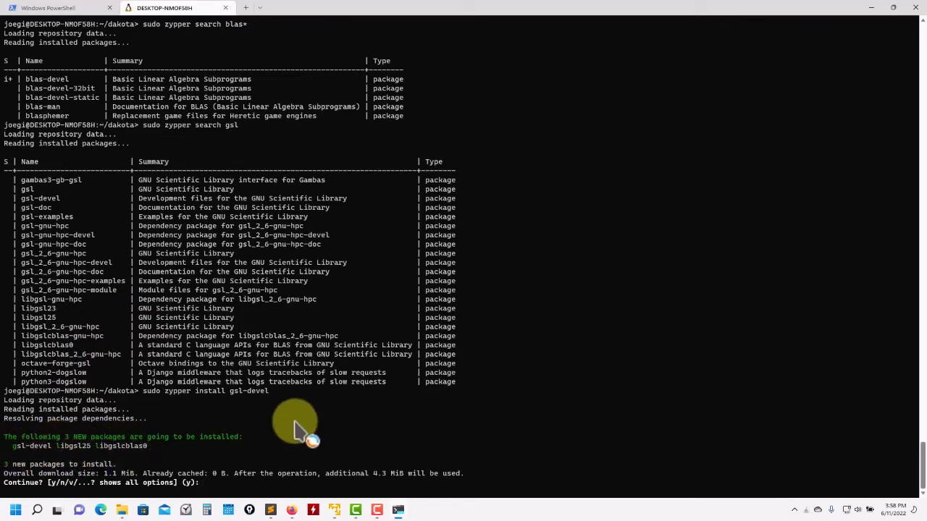
type("y")
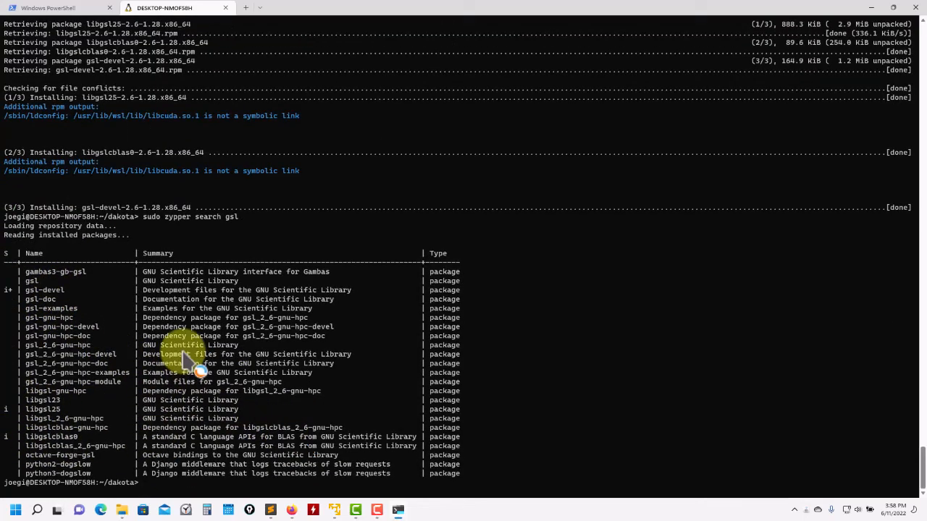
type("sudo zypper install gsl-de")
type("ls")
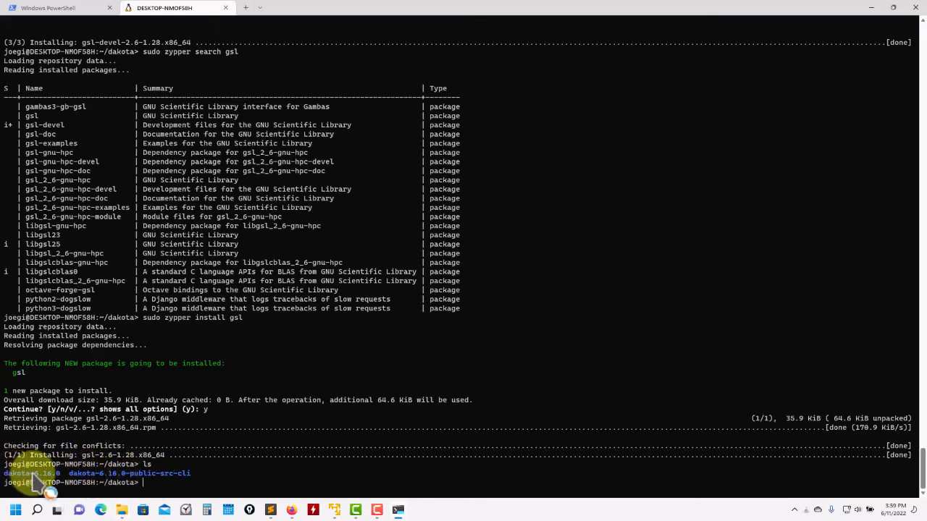
Change into the dakota-6.16.0 build folder and list its contents.
type("cd dakota-6.16.0")
type("make")
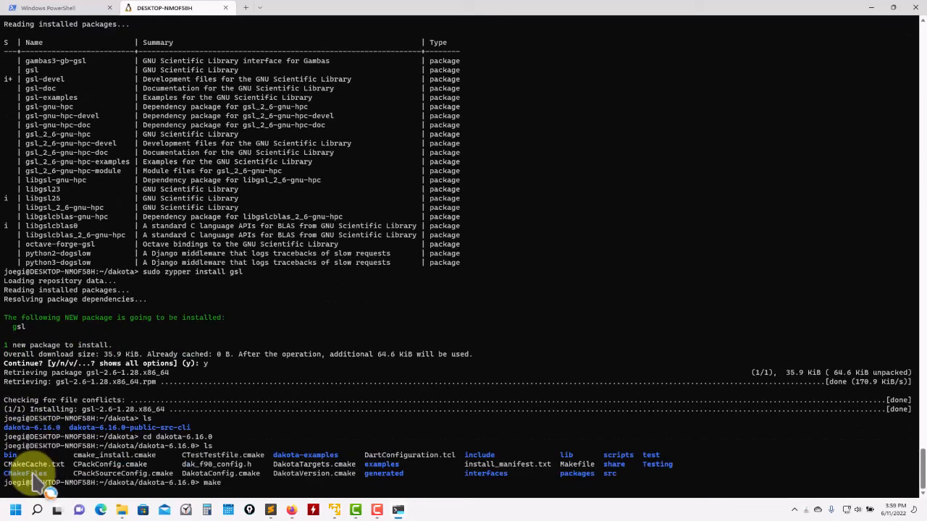
type("-j")
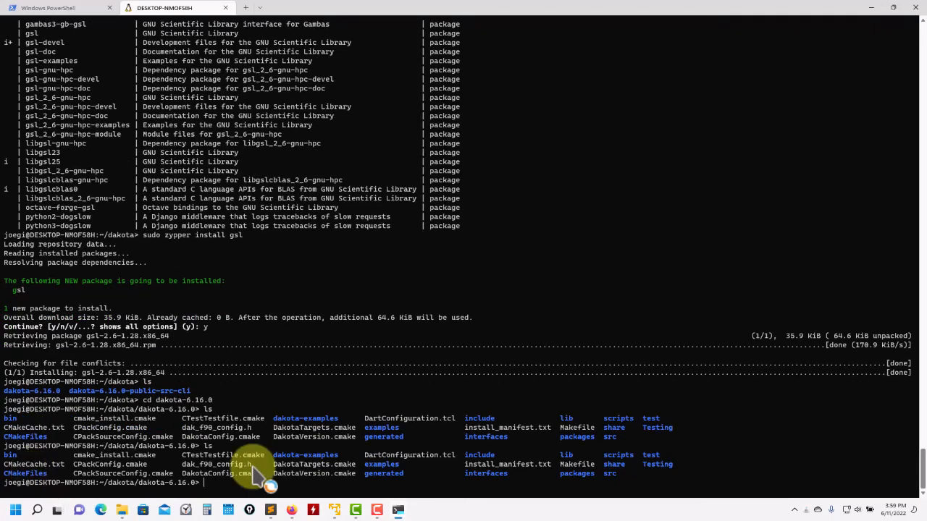
mouse_move(282, 478)
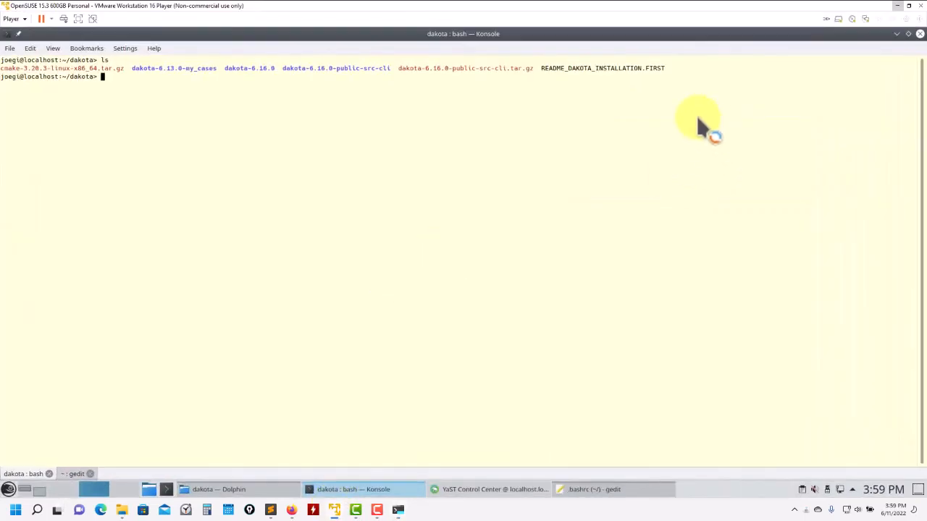
mouse_move(825, 82)
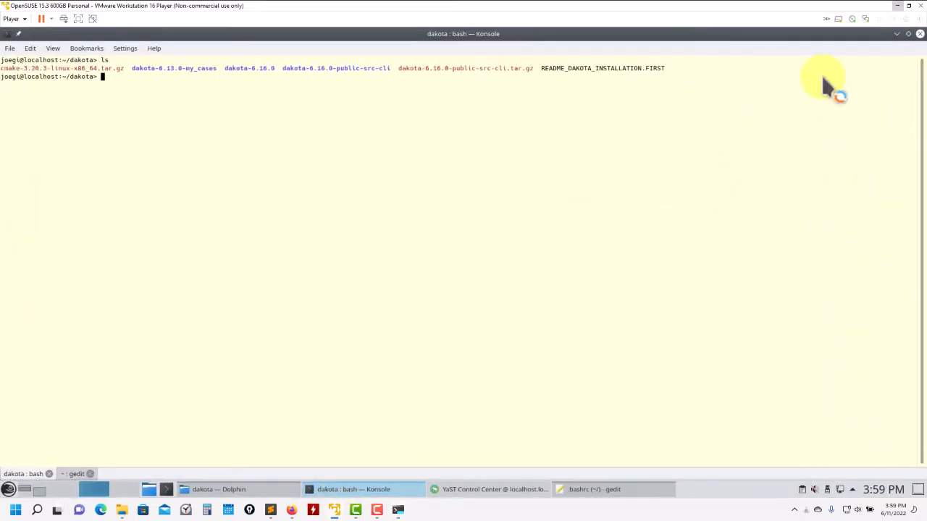